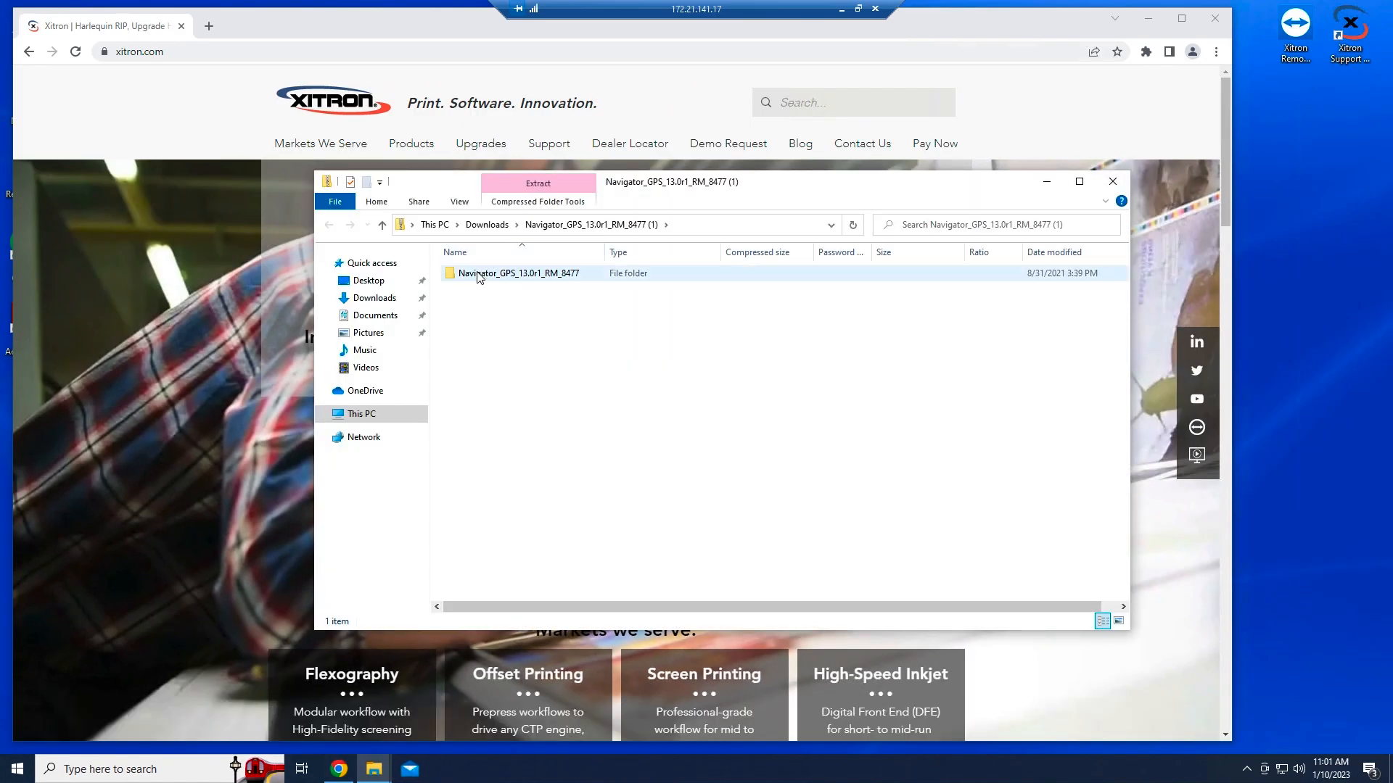
Copy the Navigator_GPS_13.0r1_RM_8477 folder from the zip onto the Desktop and select it.
drag(518, 272, 1301, 178)
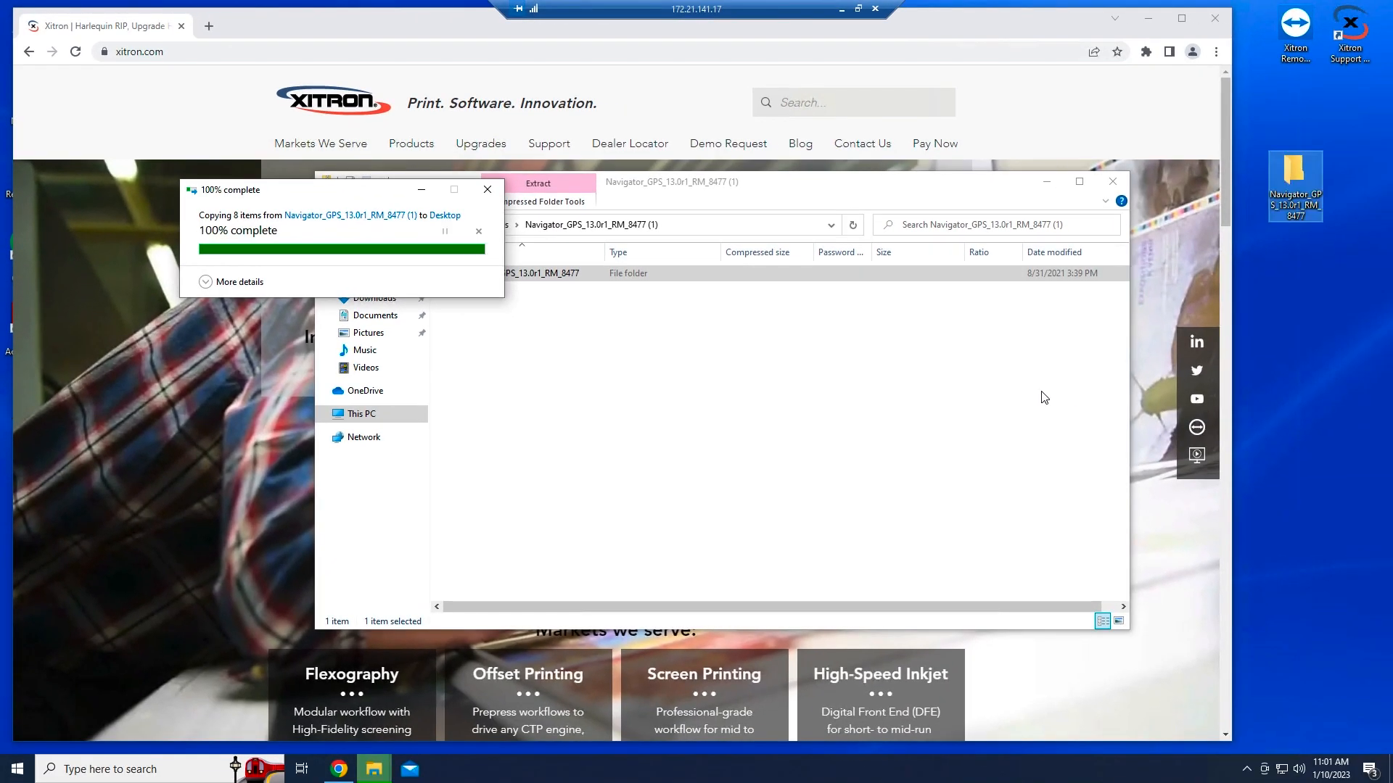
click(487, 189)
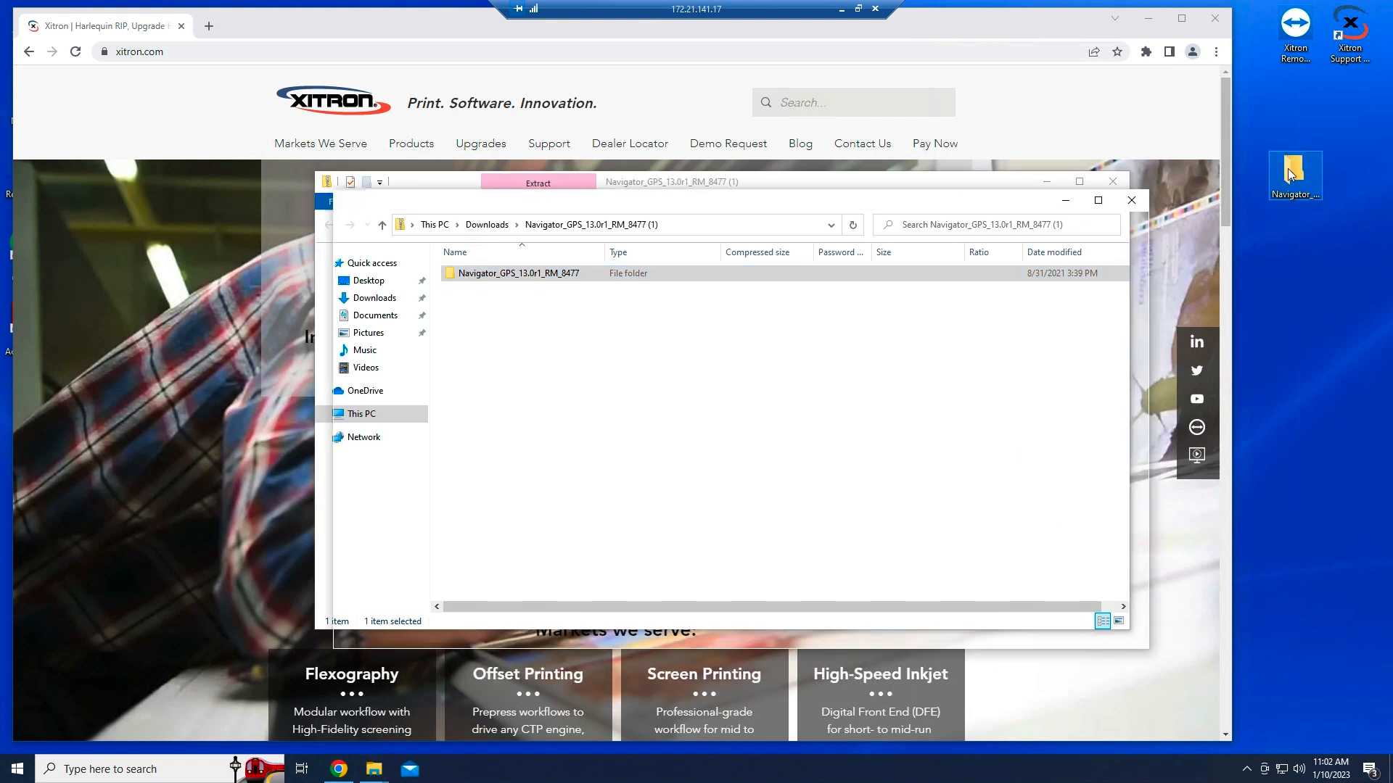
Open the copied Navigator folder and launch NavigatorInstaller past the SmartScreen warning.
double_click(517, 273)
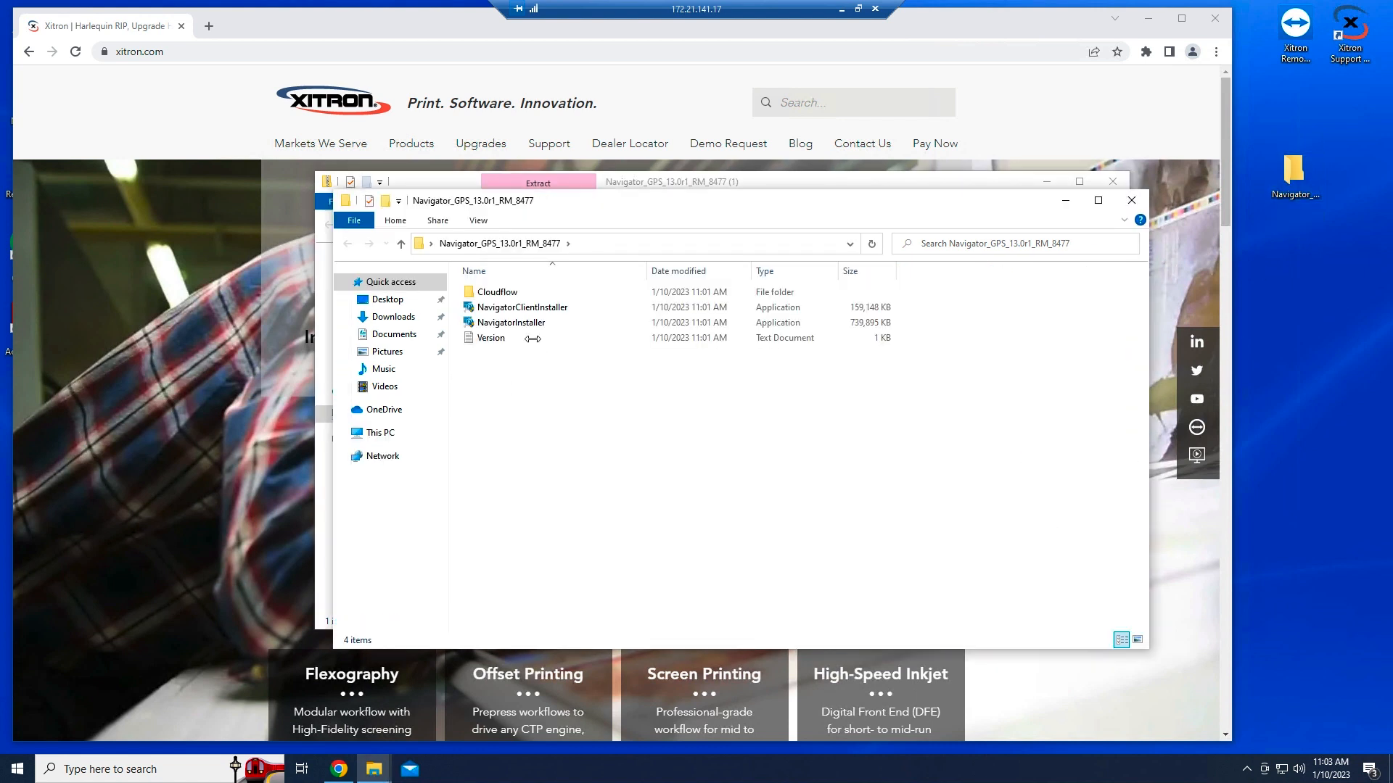
click(510, 323)
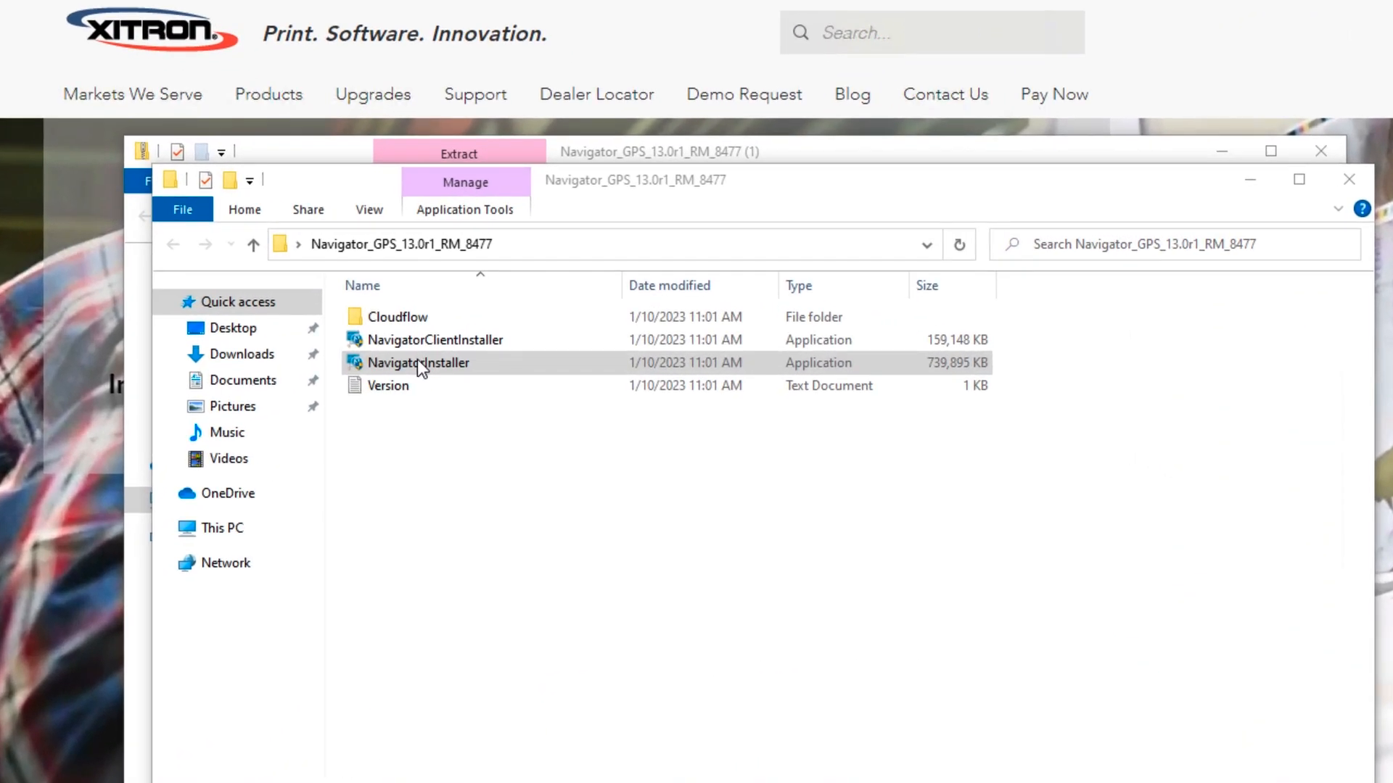
double_click(417, 362)
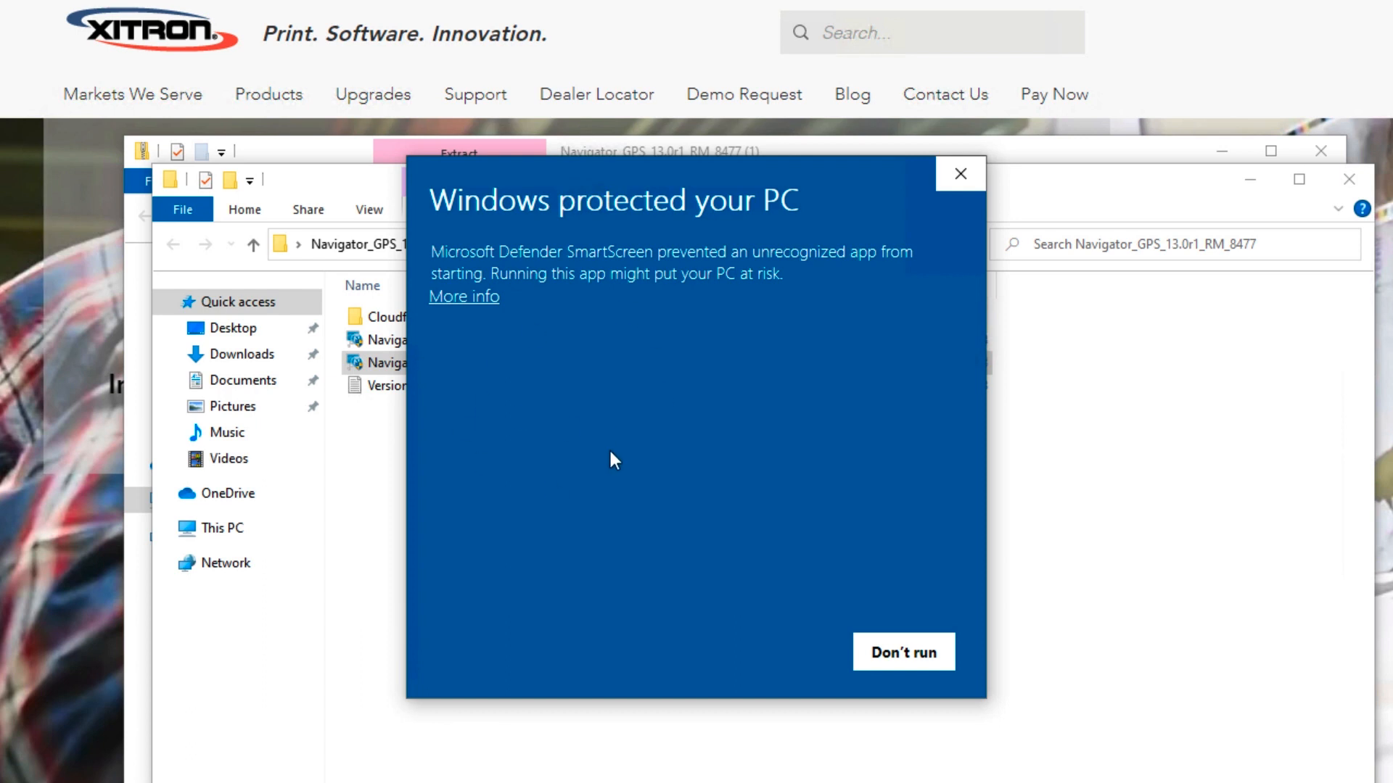
click(464, 296)
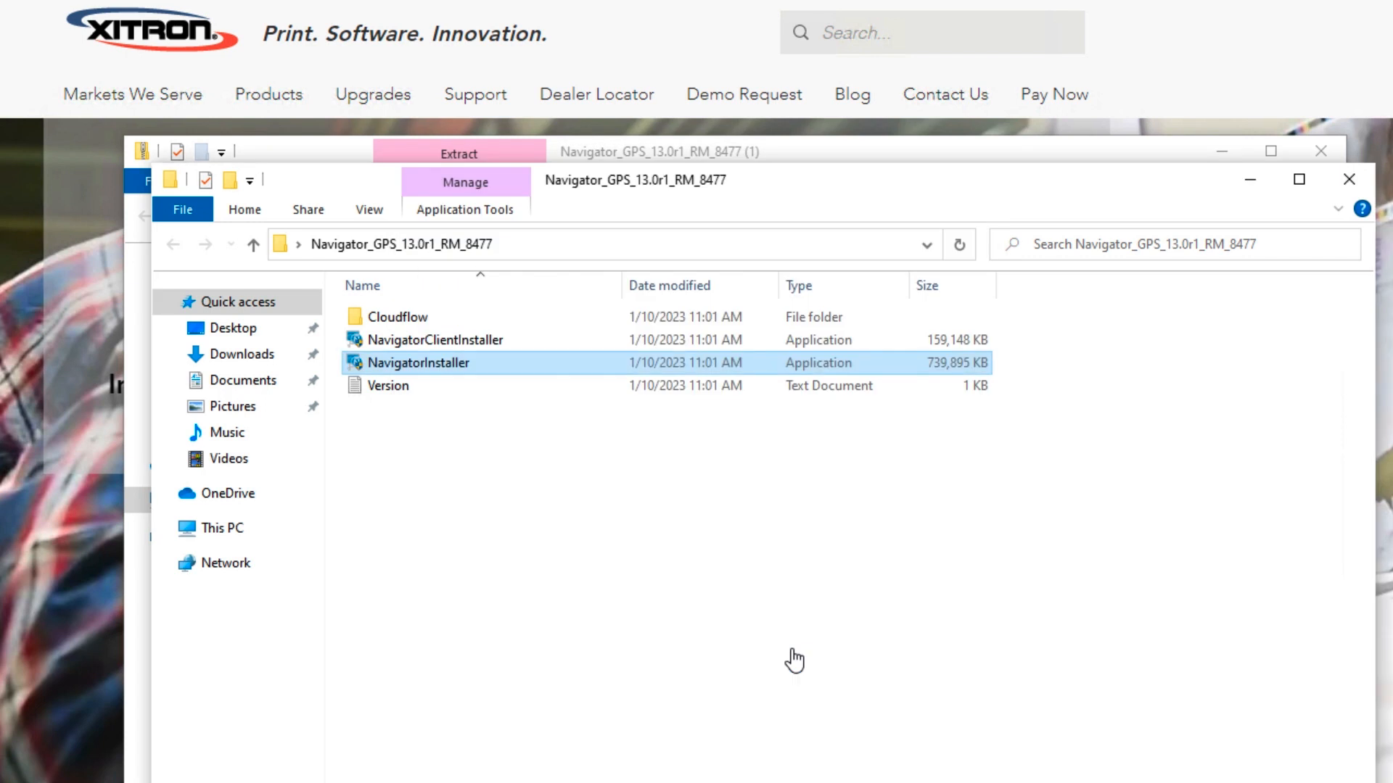
double_click(418, 363)
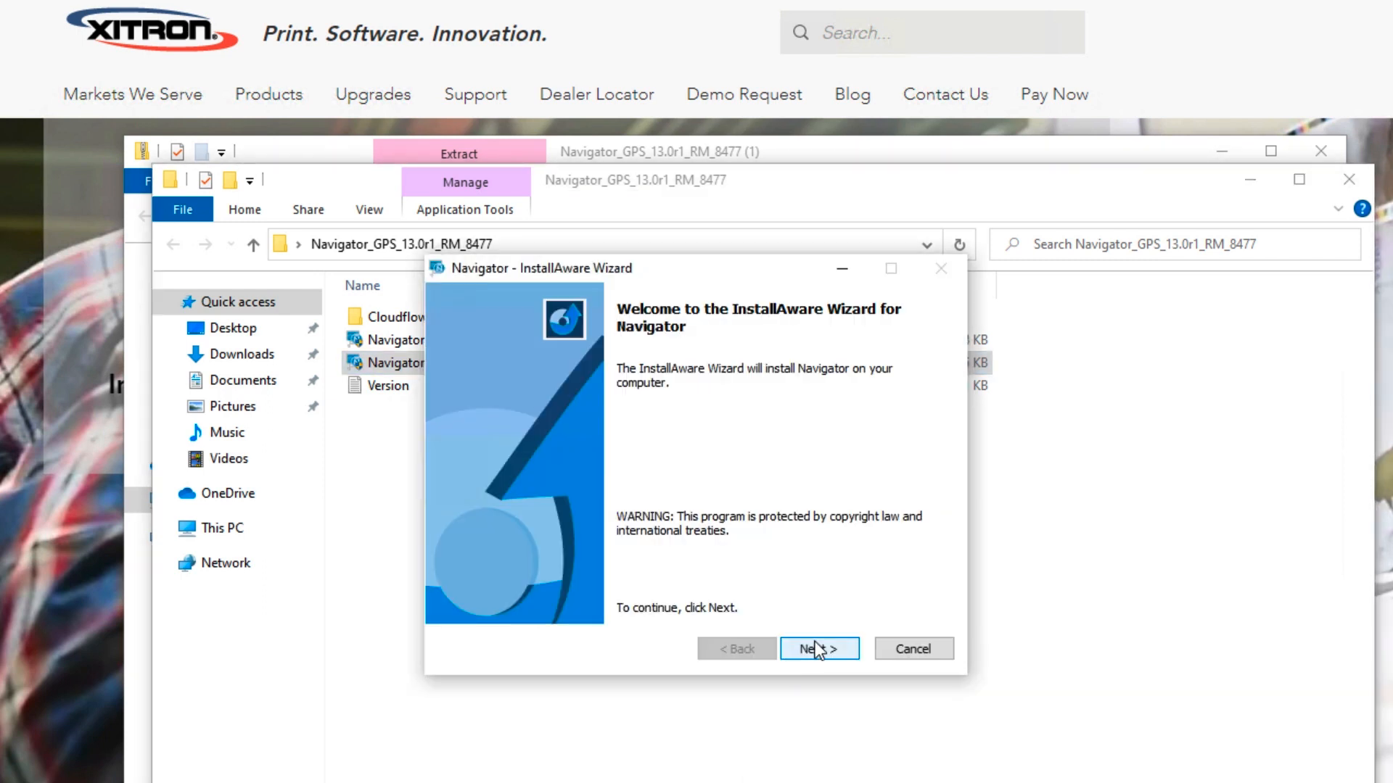
Read through and accept the Navigator license agreement, reaching Product Selection.
click(819, 648)
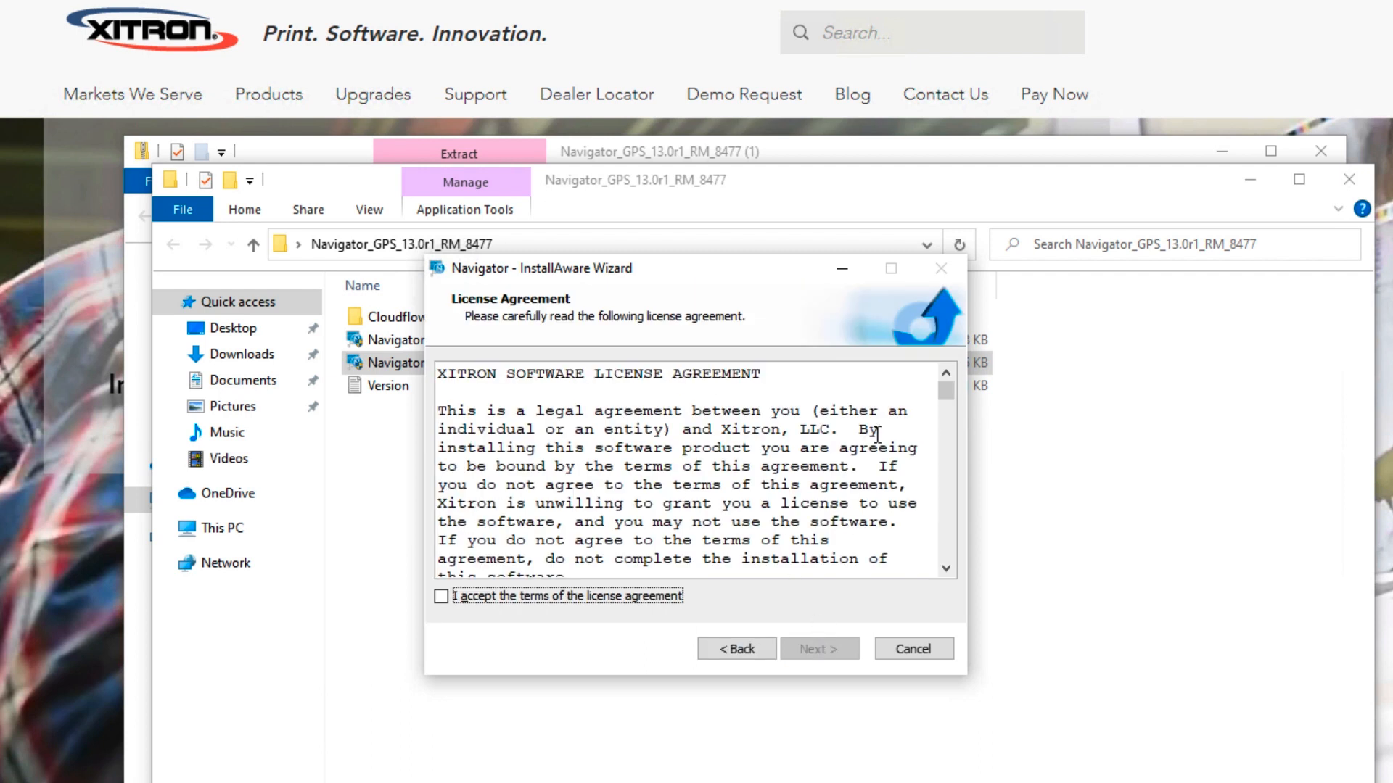
scroll(down, 3)
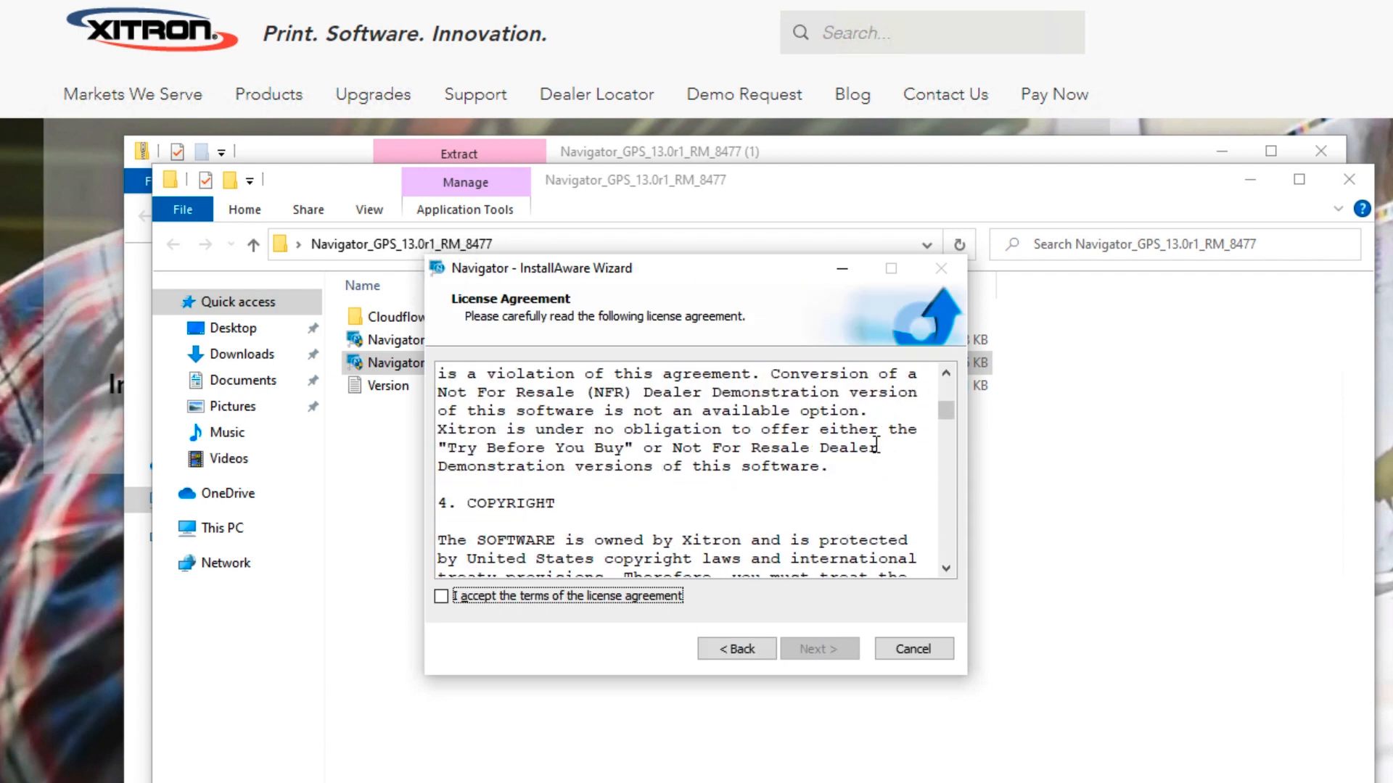
scroll(down, 3)
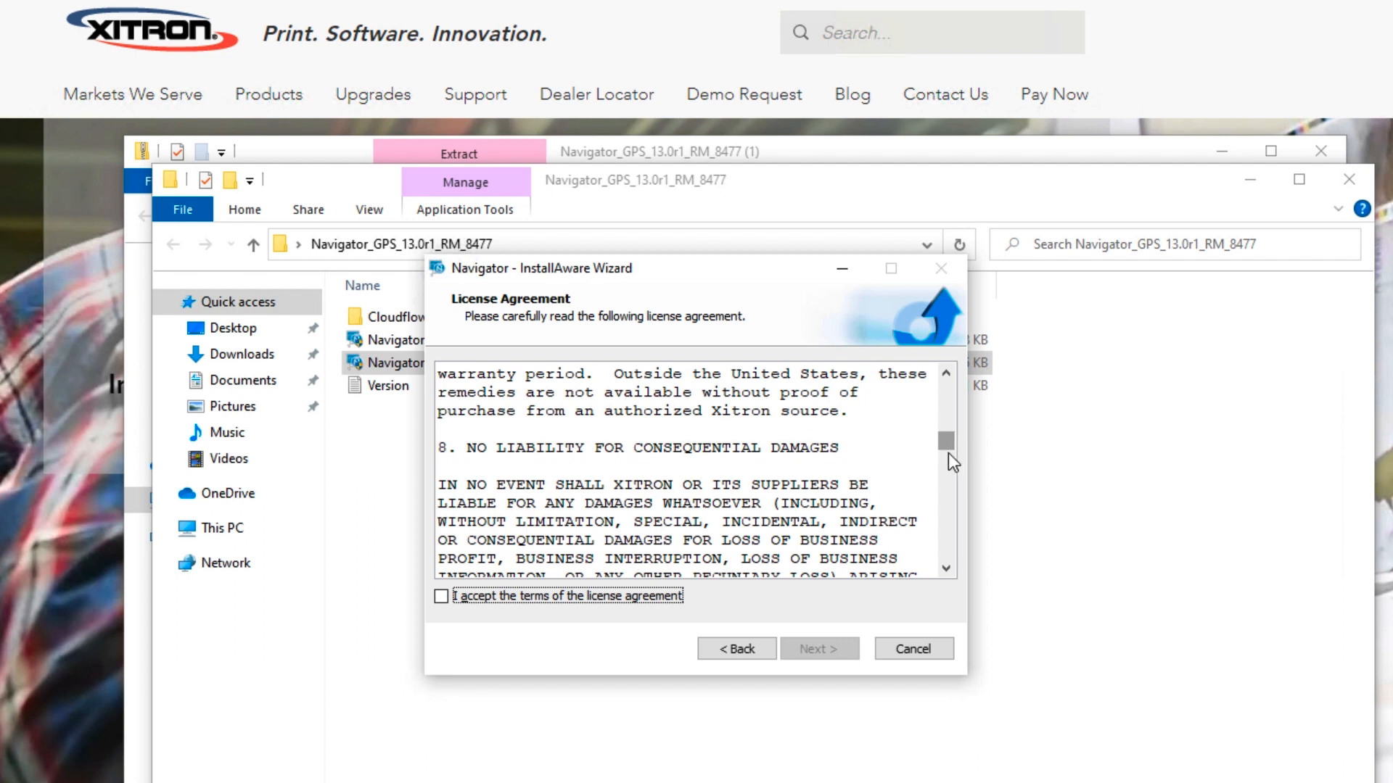
scroll(down, 3)
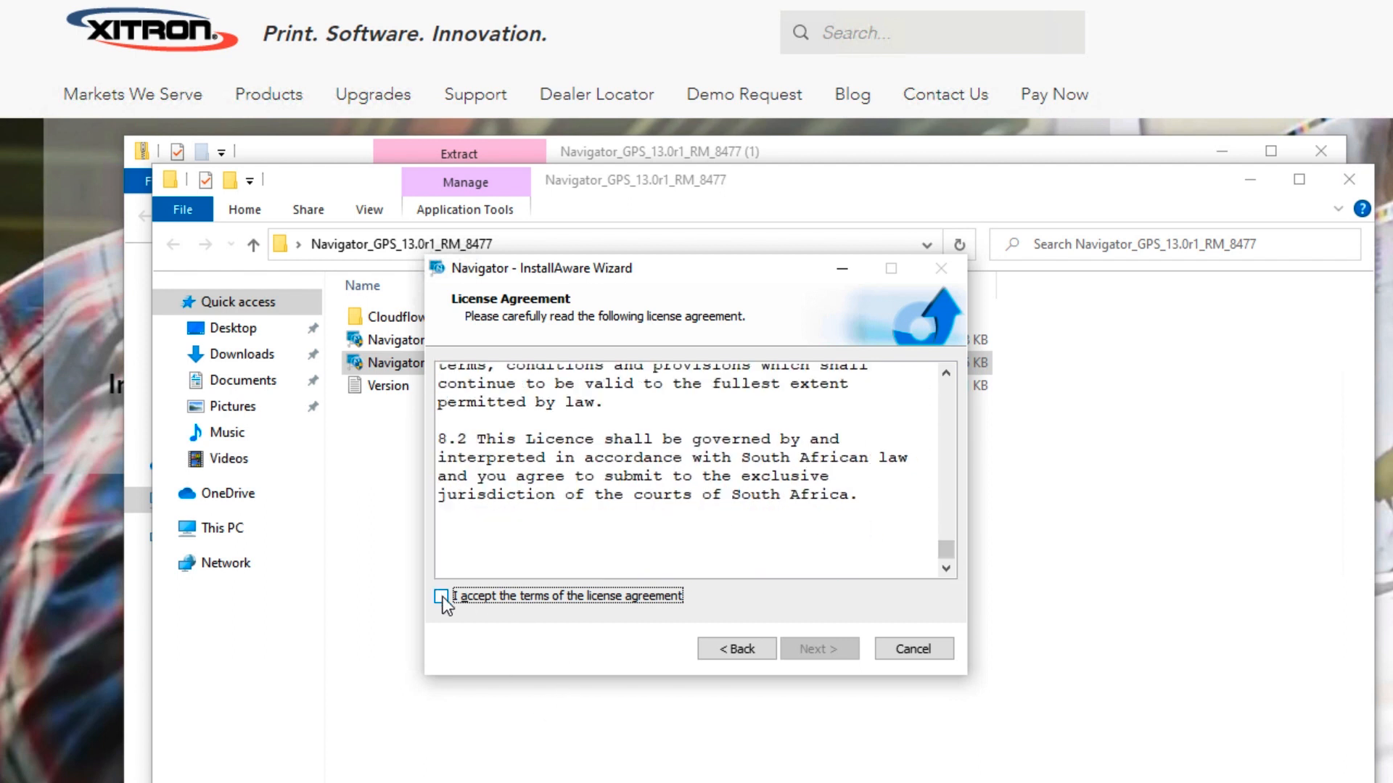
click(441, 595)
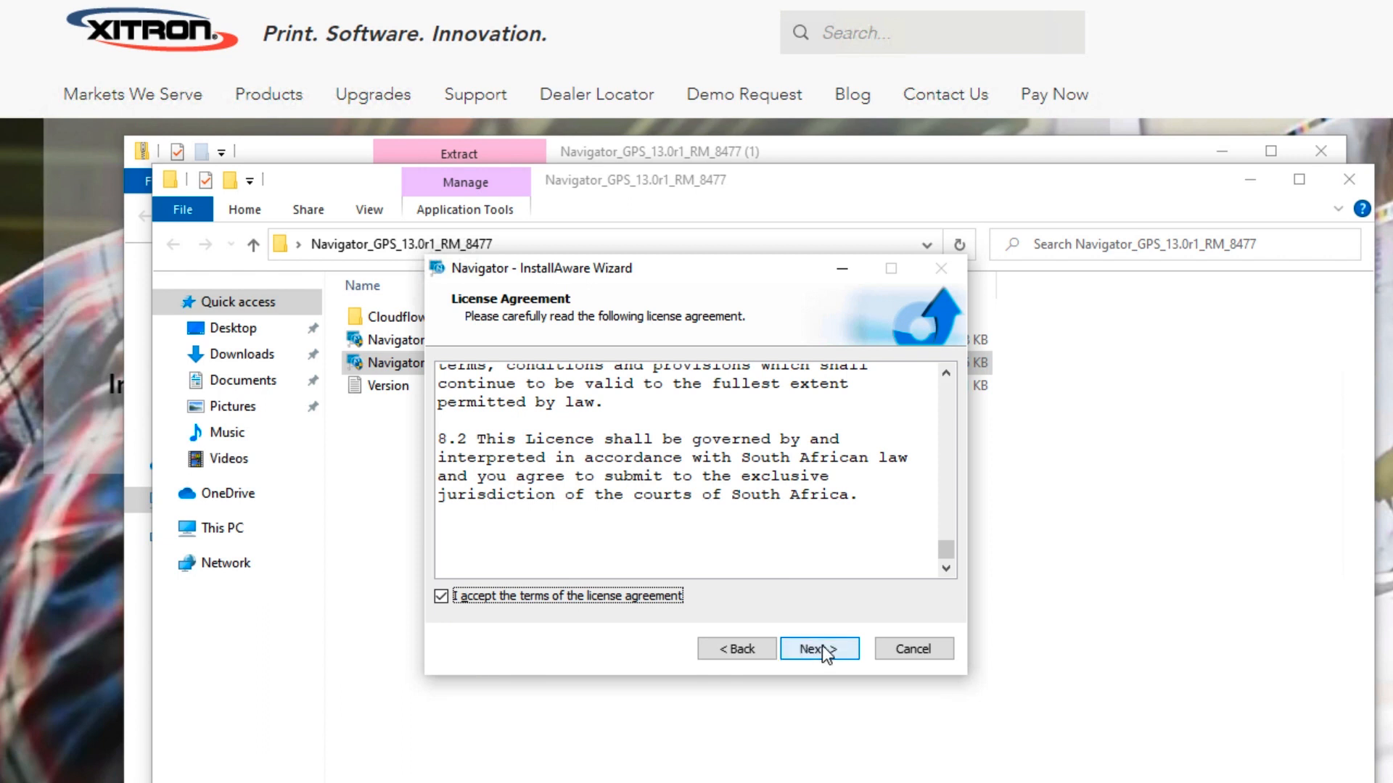
click(818, 649)
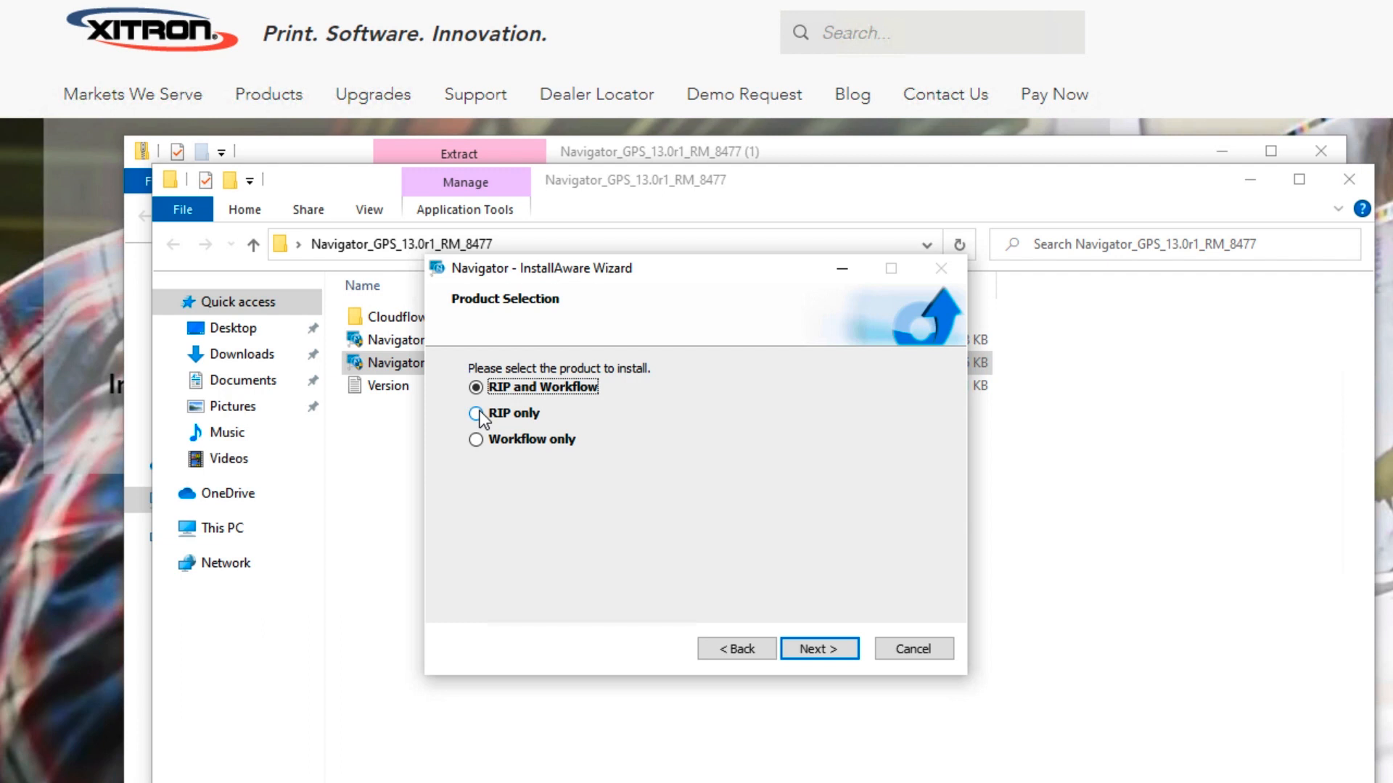
Choose 'RIP only' and 'Stand-alone RIP', advancing to the LDK product key page.
click(475, 414)
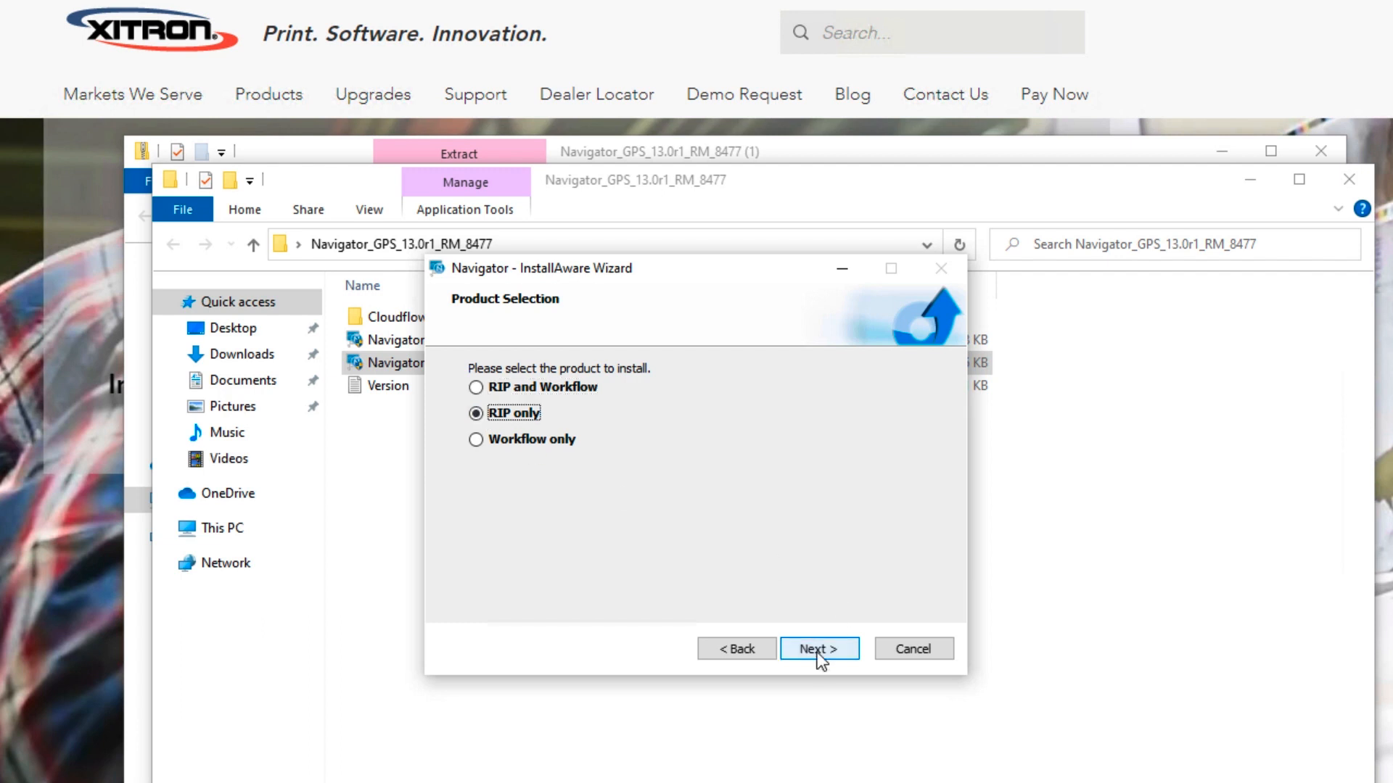
click(820, 649)
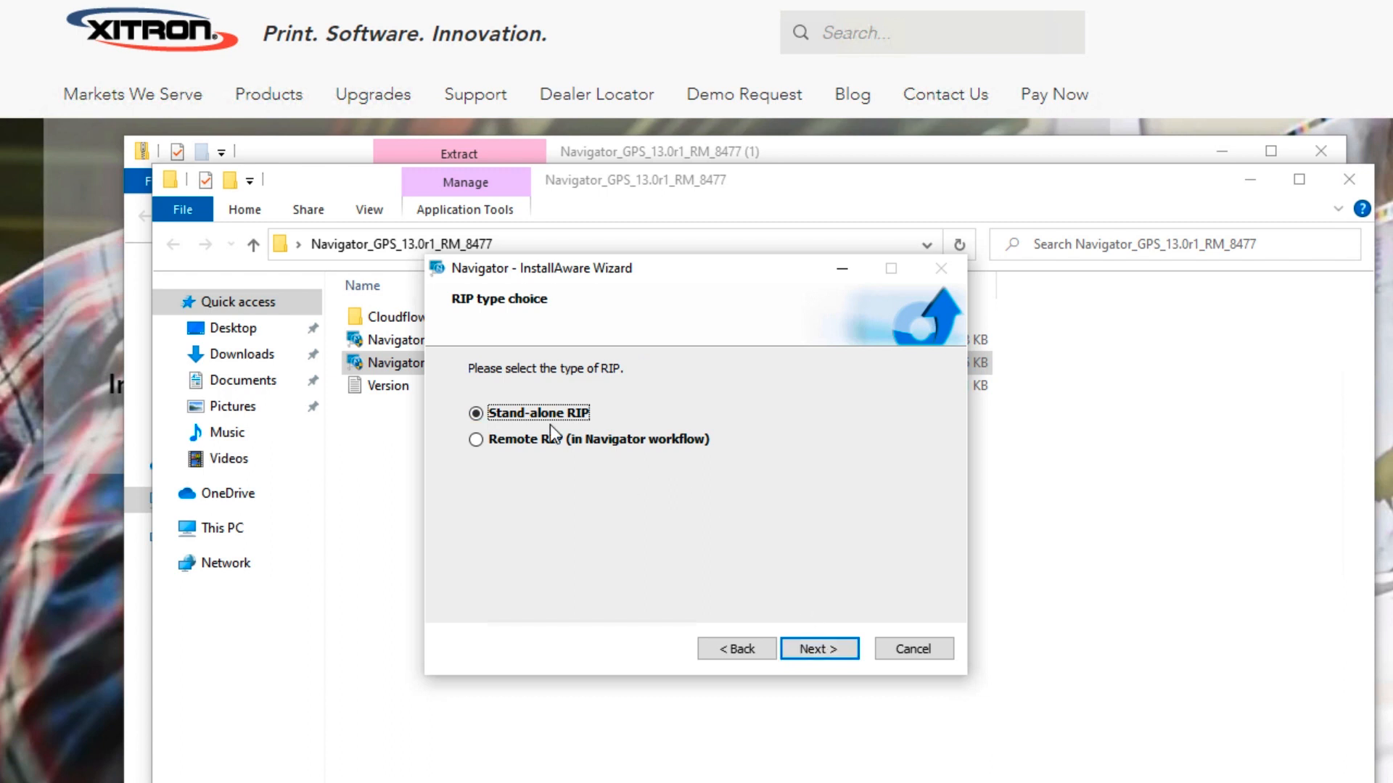
click(819, 648)
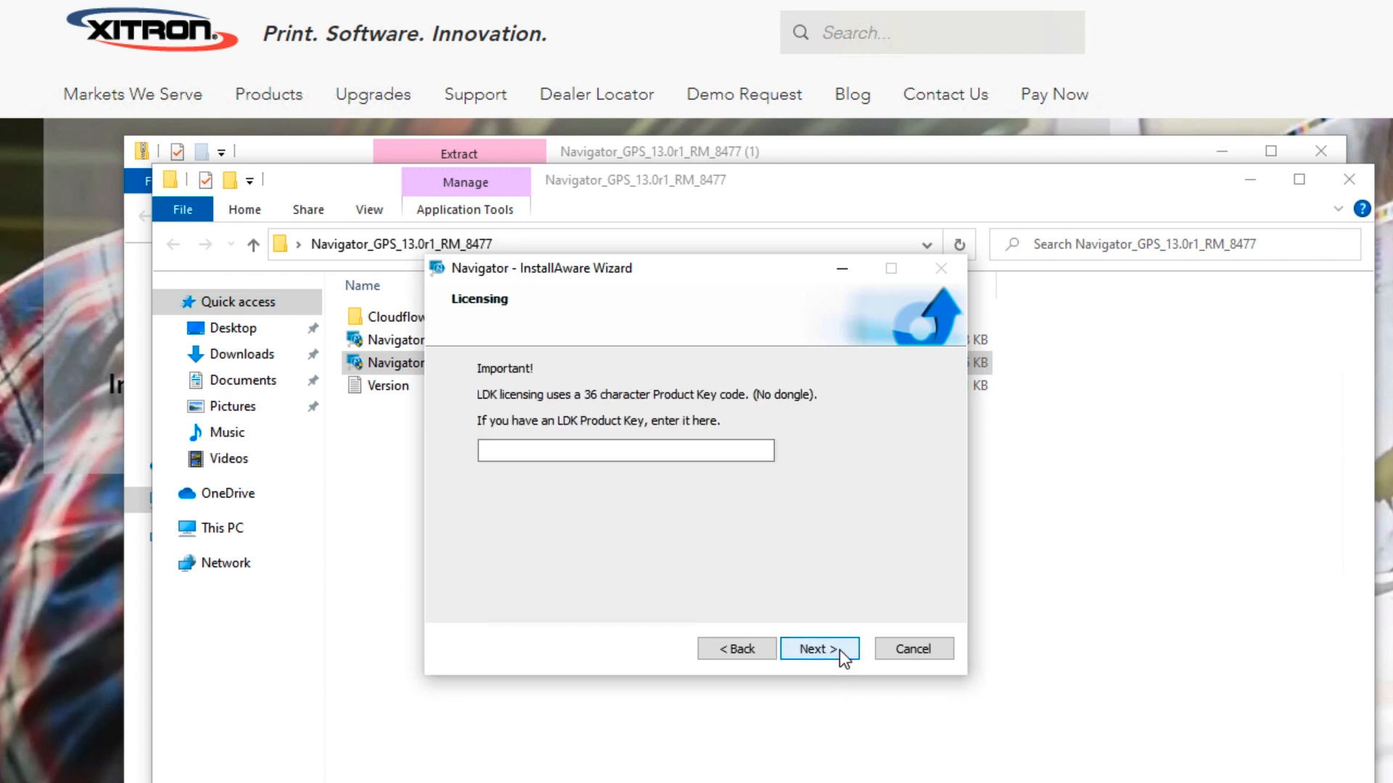
click(624, 450)
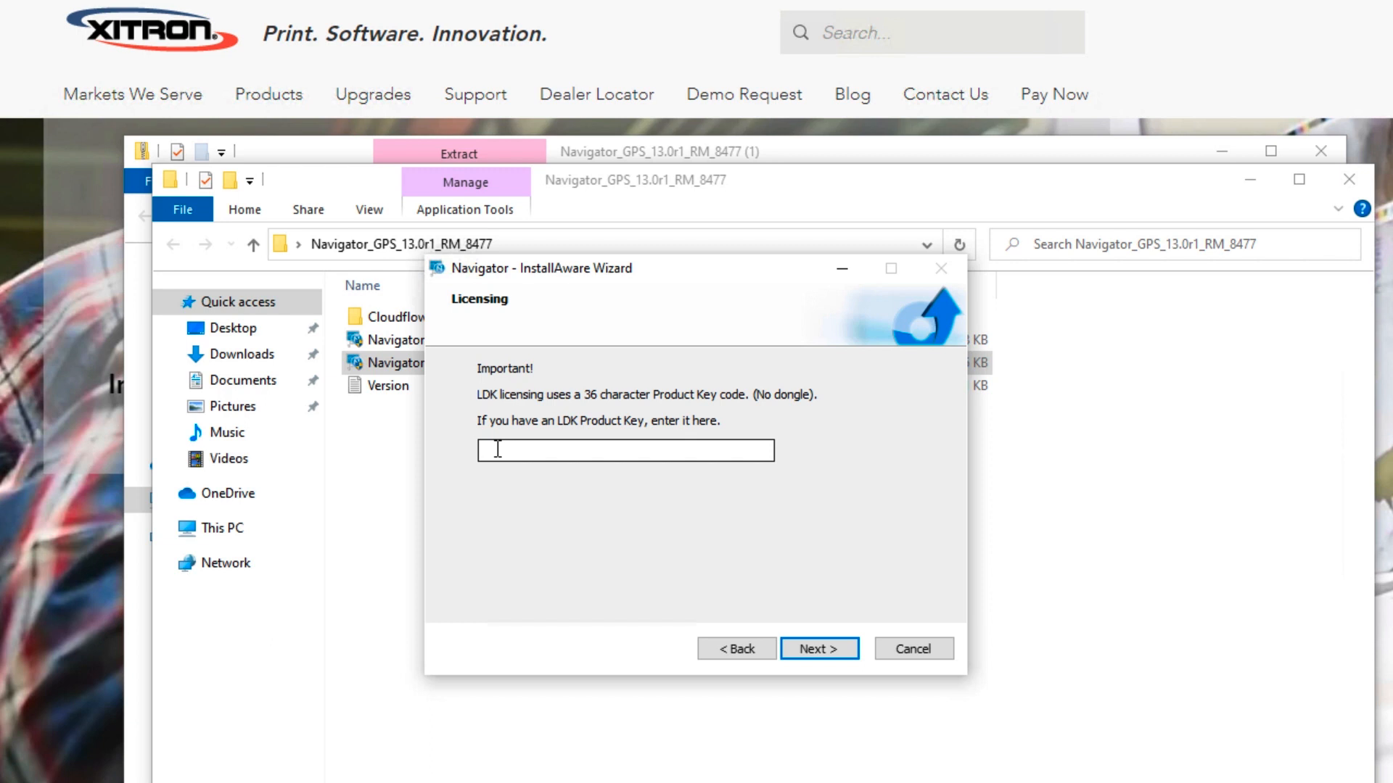
Enter the LDK product key and keep C:\Navigator as the destination folder.
click(624, 451)
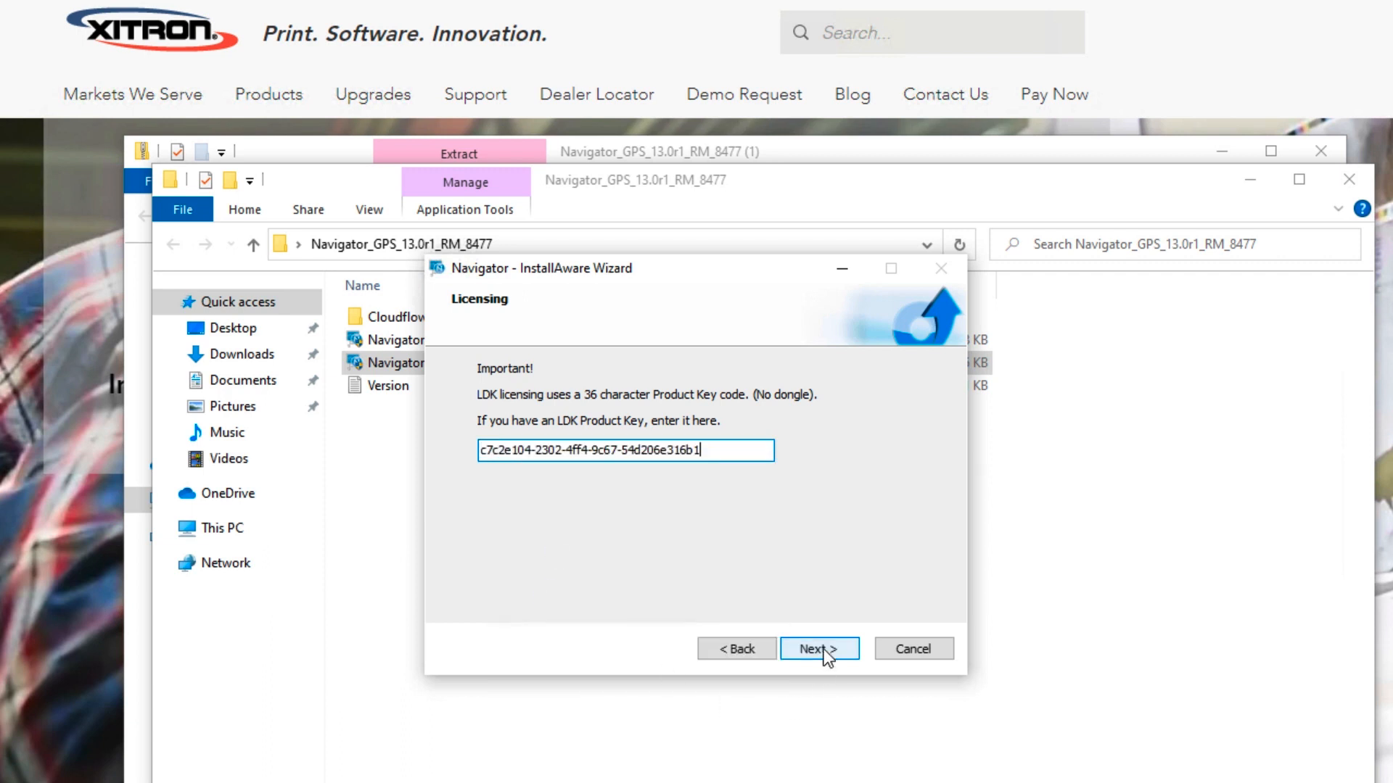
click(820, 649)
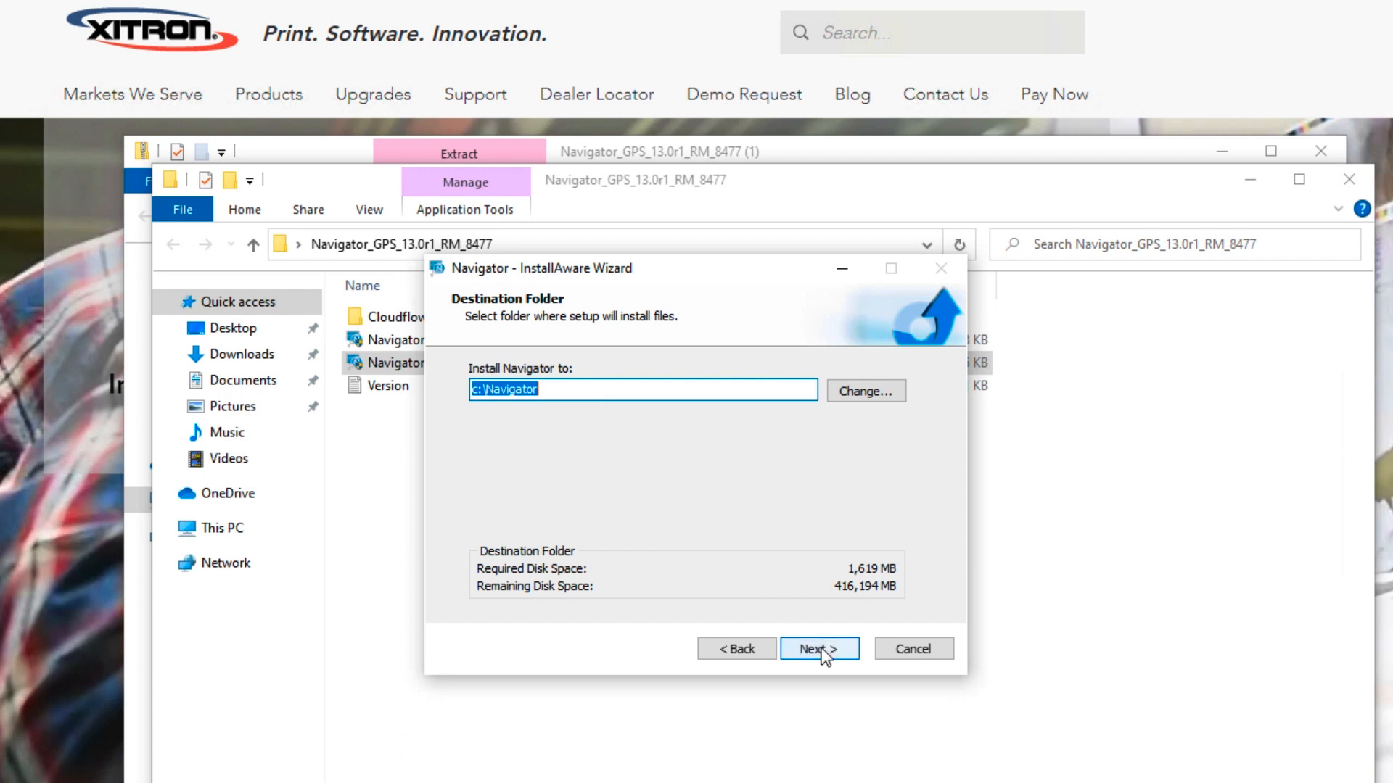
click(819, 648)
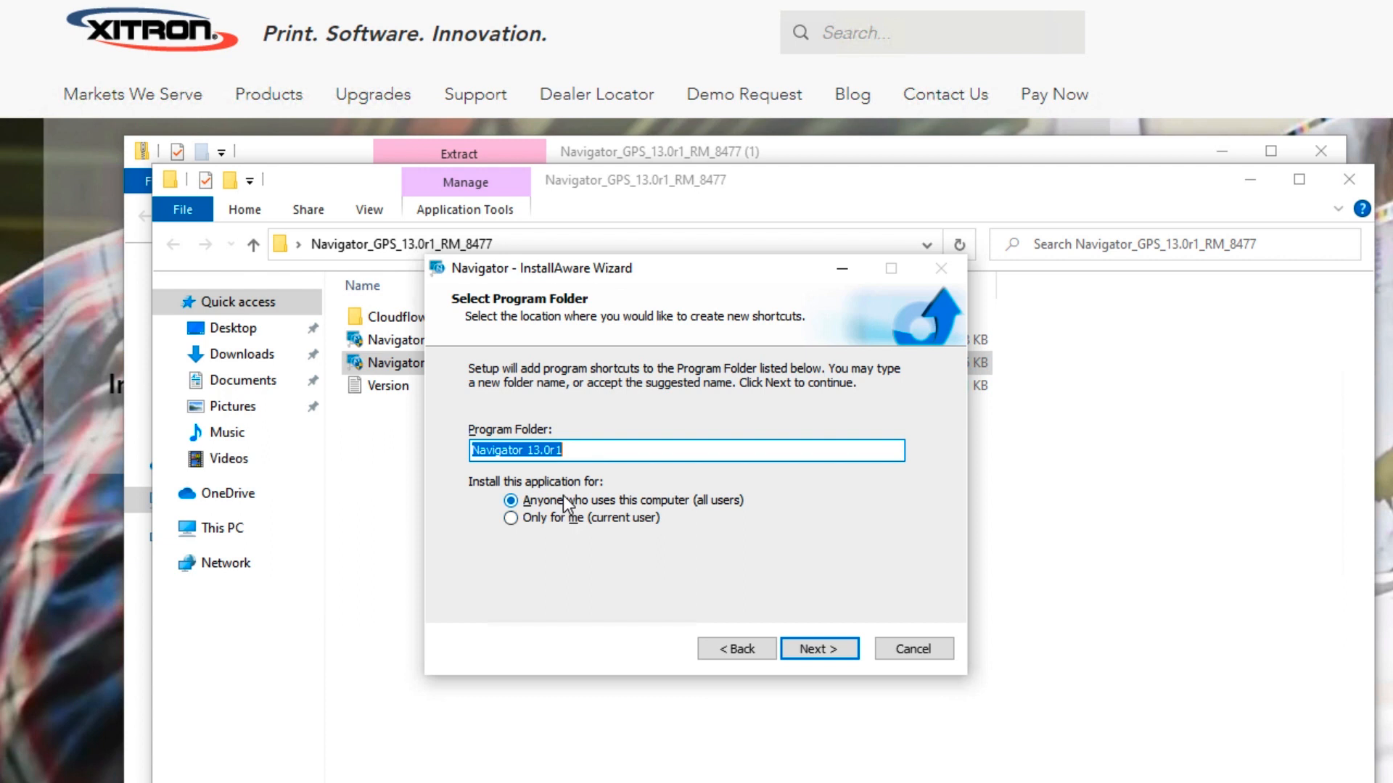
Install for all users under the Navigator 13.0r1 program folder and finish the wizard.
click(819, 649)
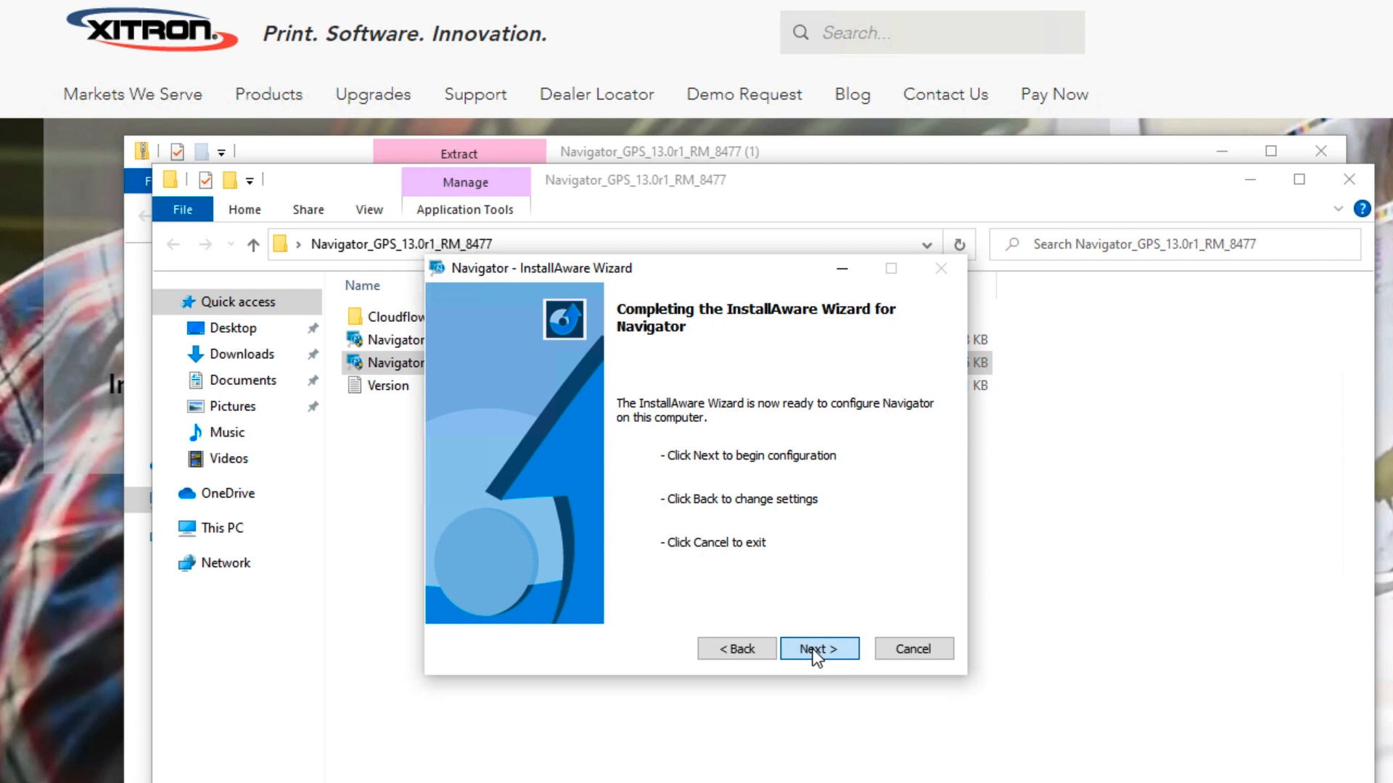
click(818, 649)
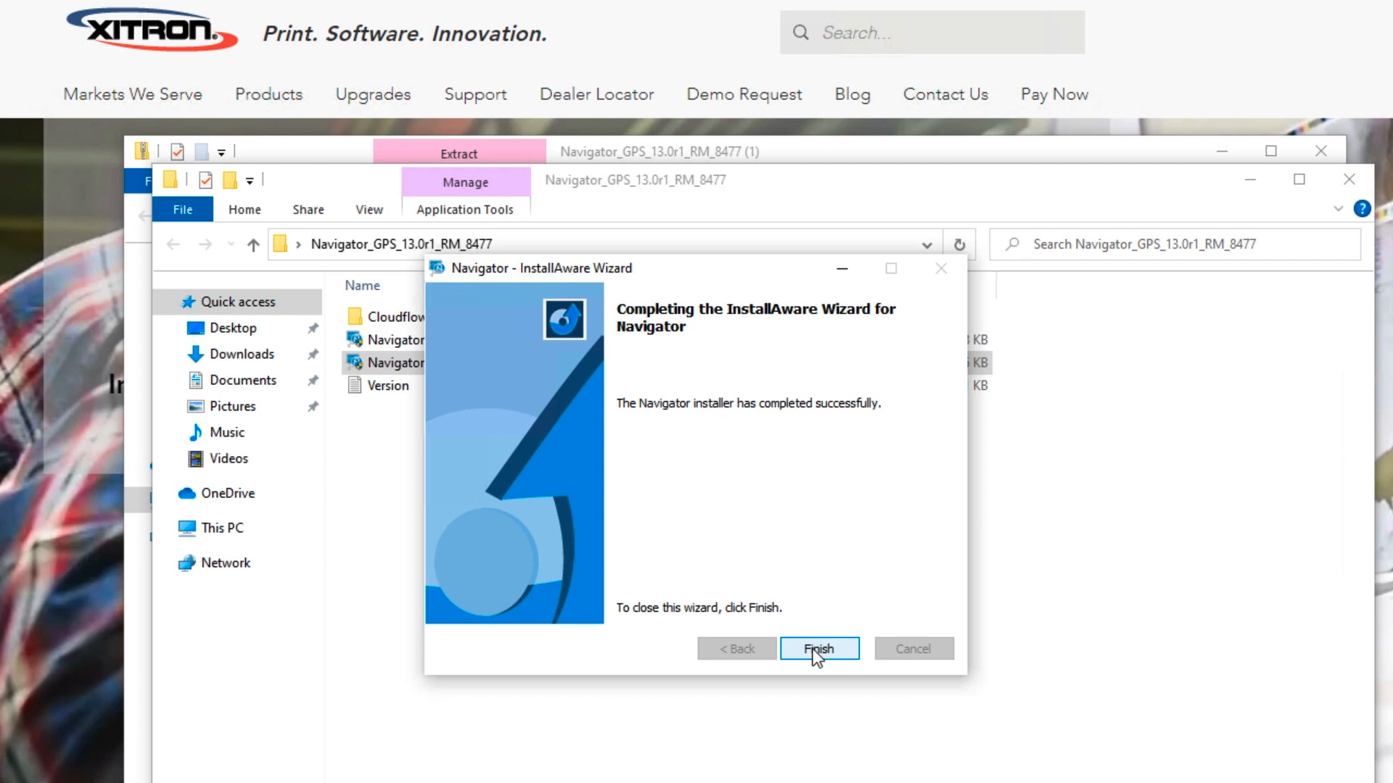
click(819, 649)
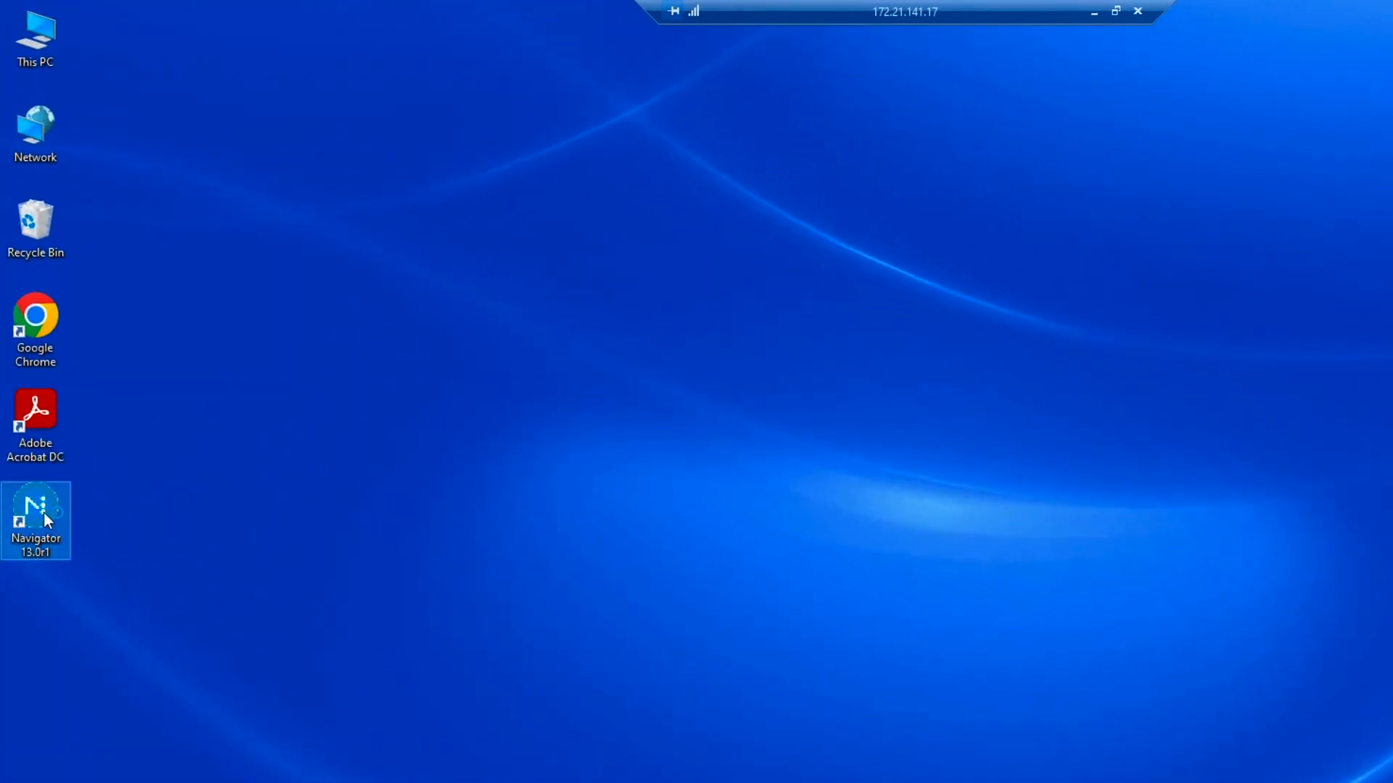
Launch Navigator 13.0r1, dismiss the demo and About notices, and select the LDK key ID and serial number.
double_click(36, 511)
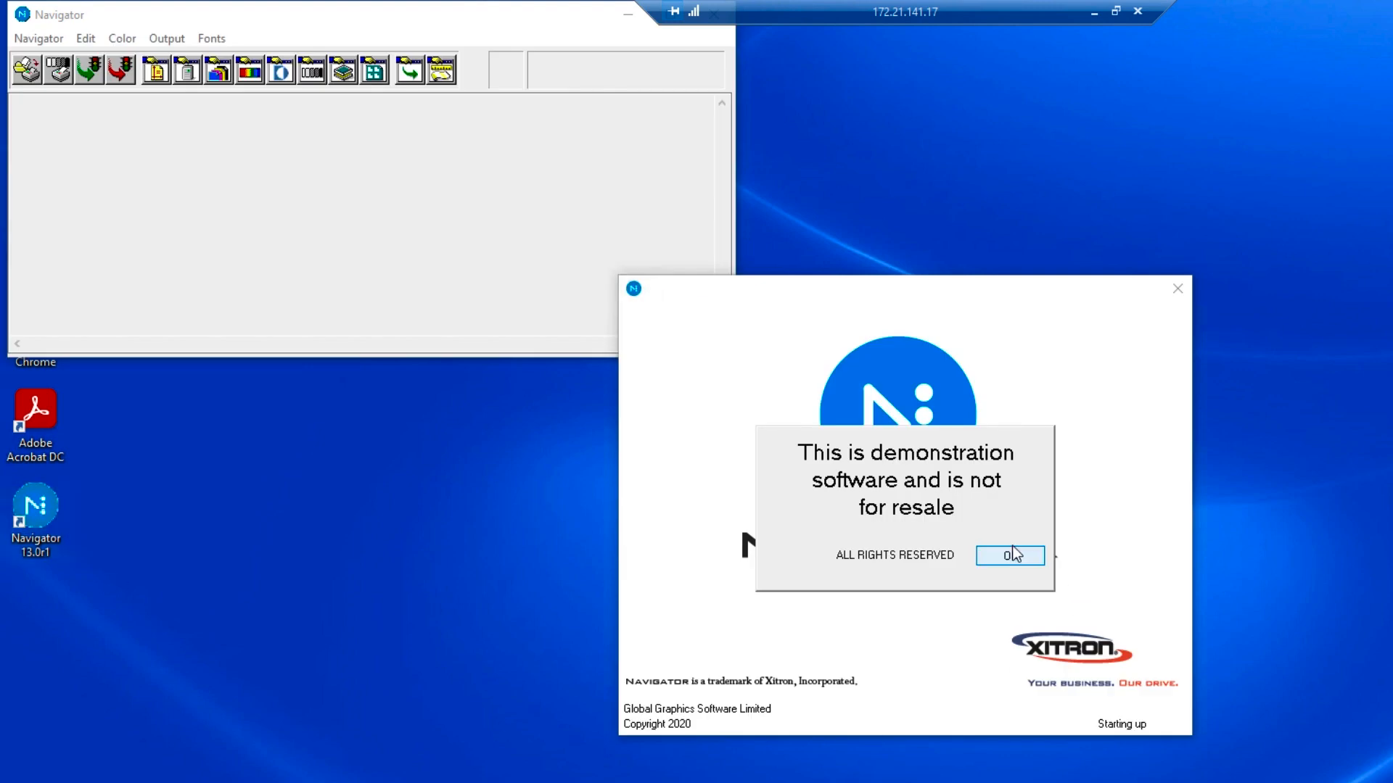
click(1011, 556)
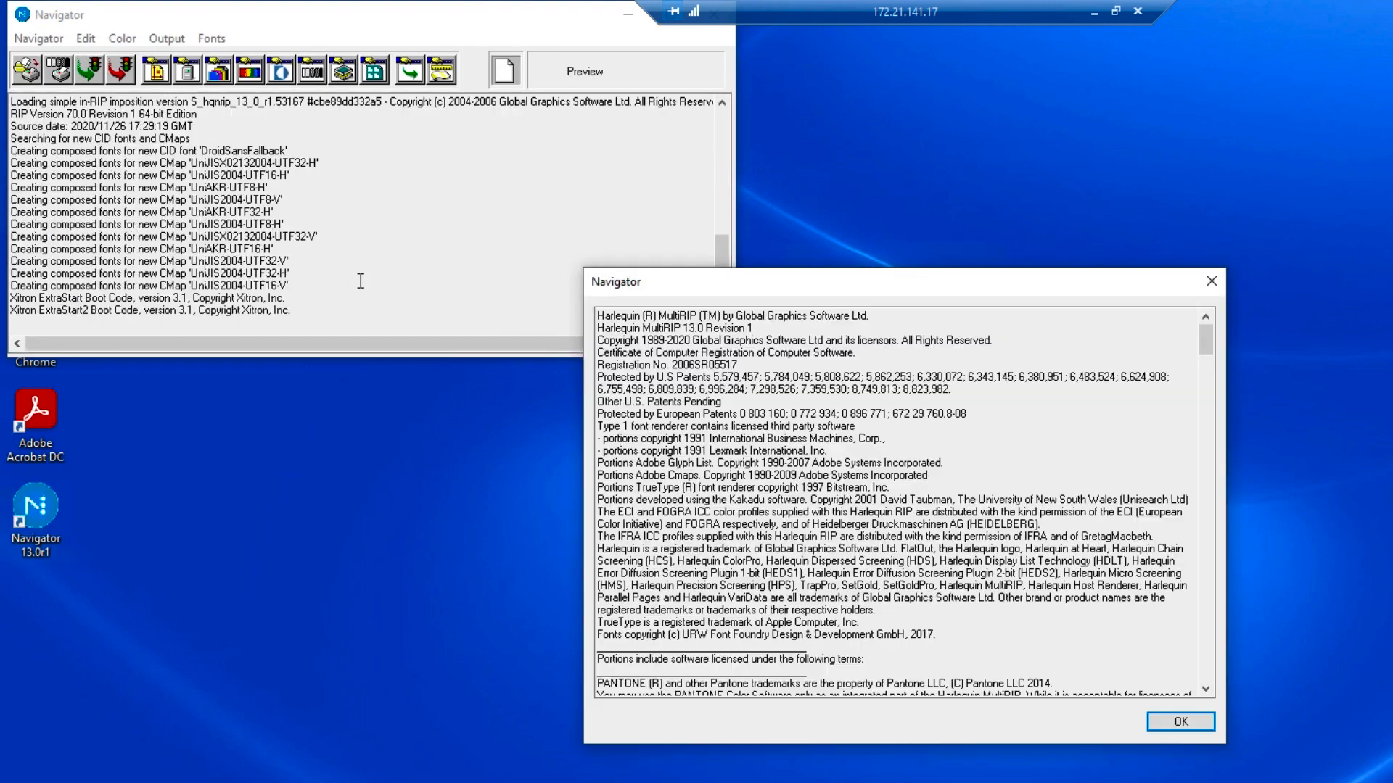
click(1178, 719)
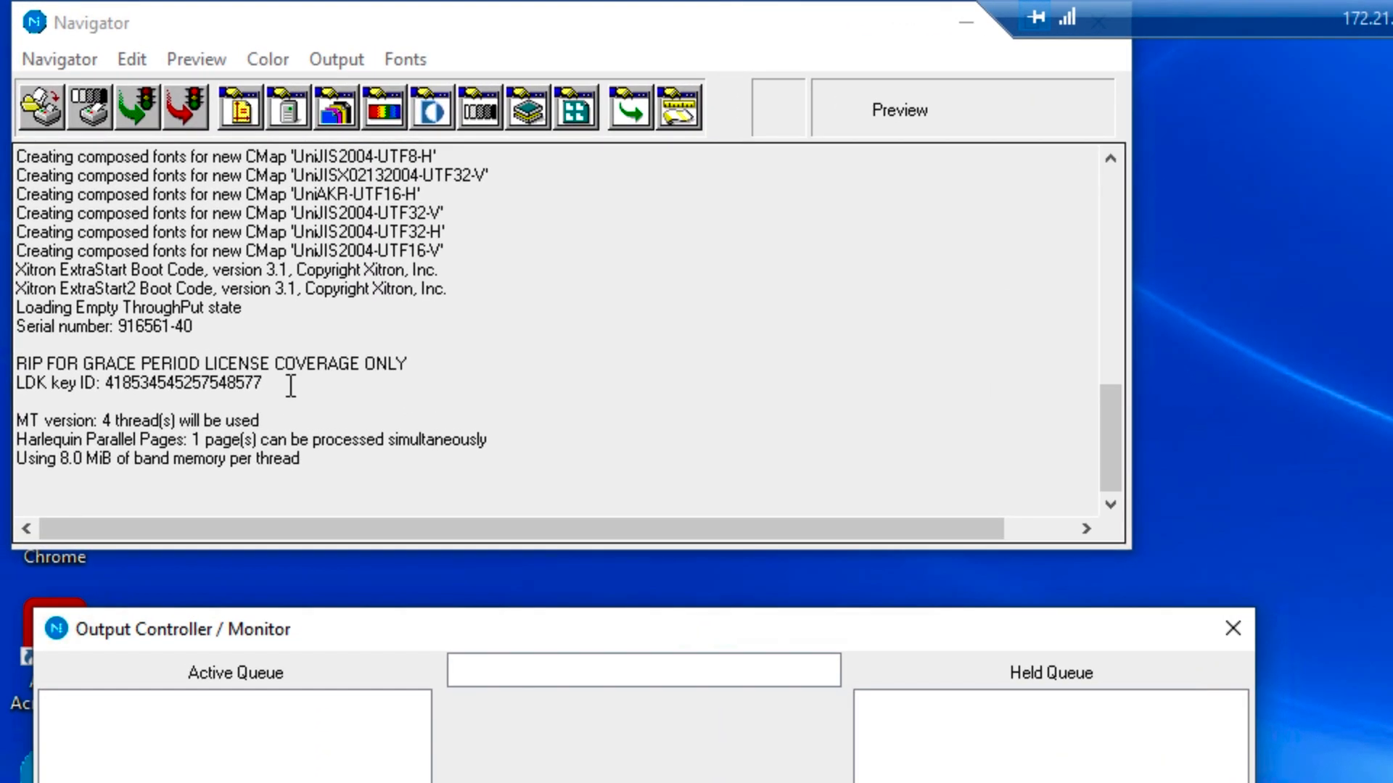
double_click(181, 384)
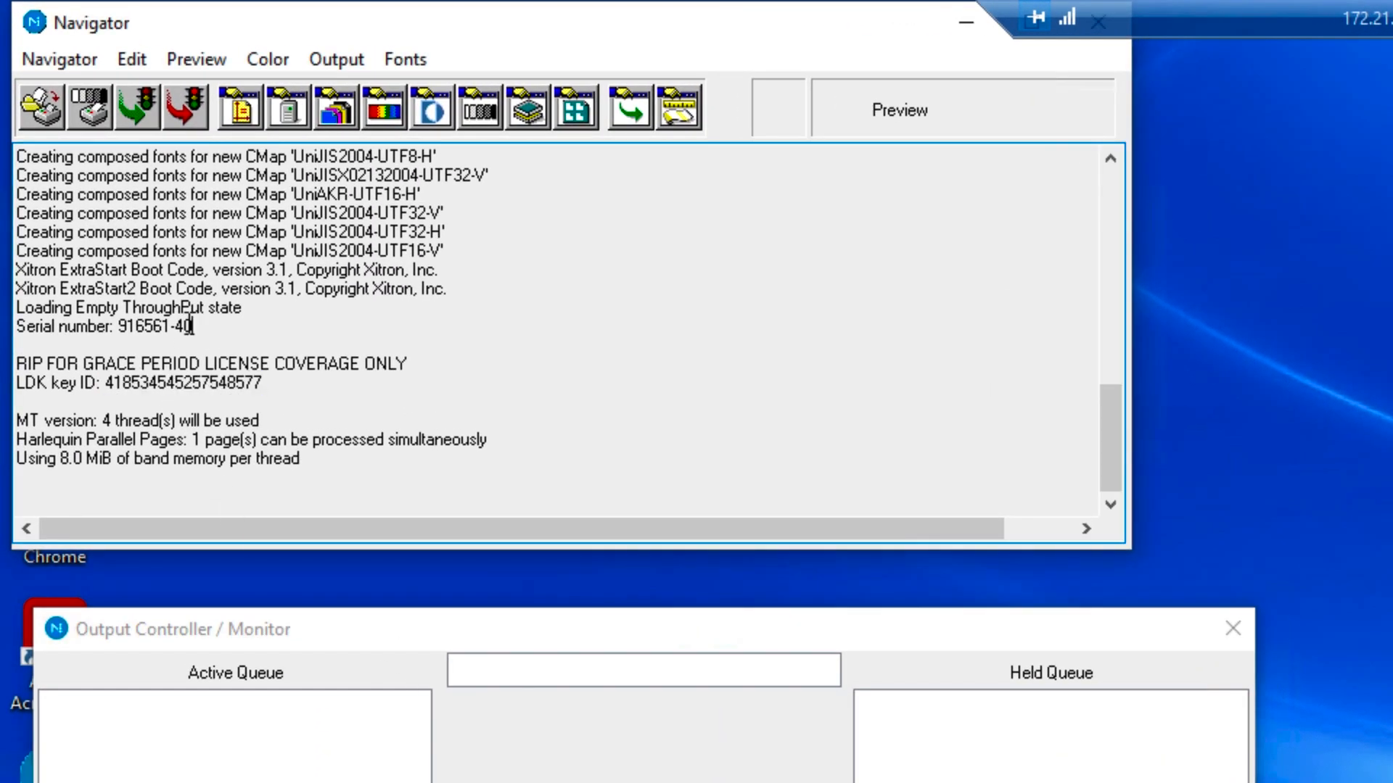
double_click(153, 327)
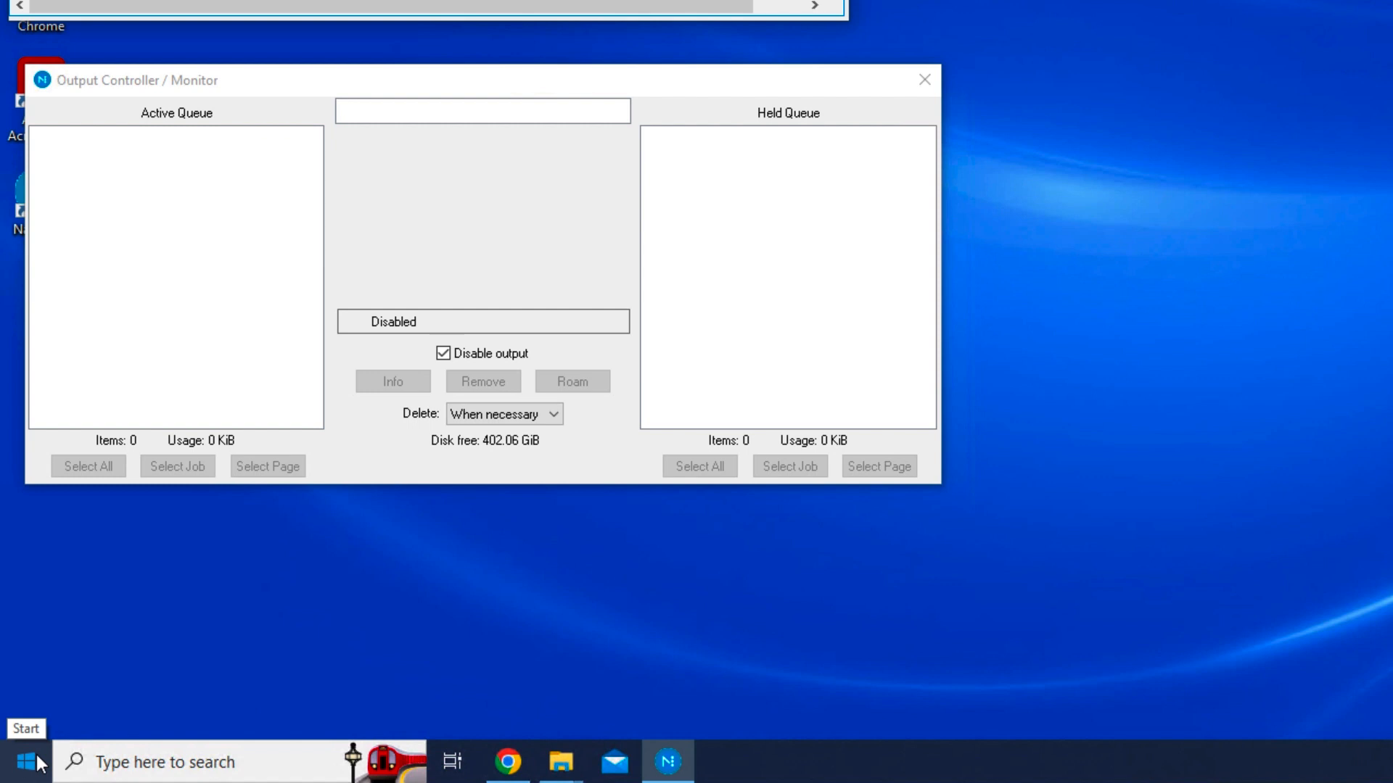
Search the Start menu for 'ldk tool' and launch LDK Tool.
click(29, 759)
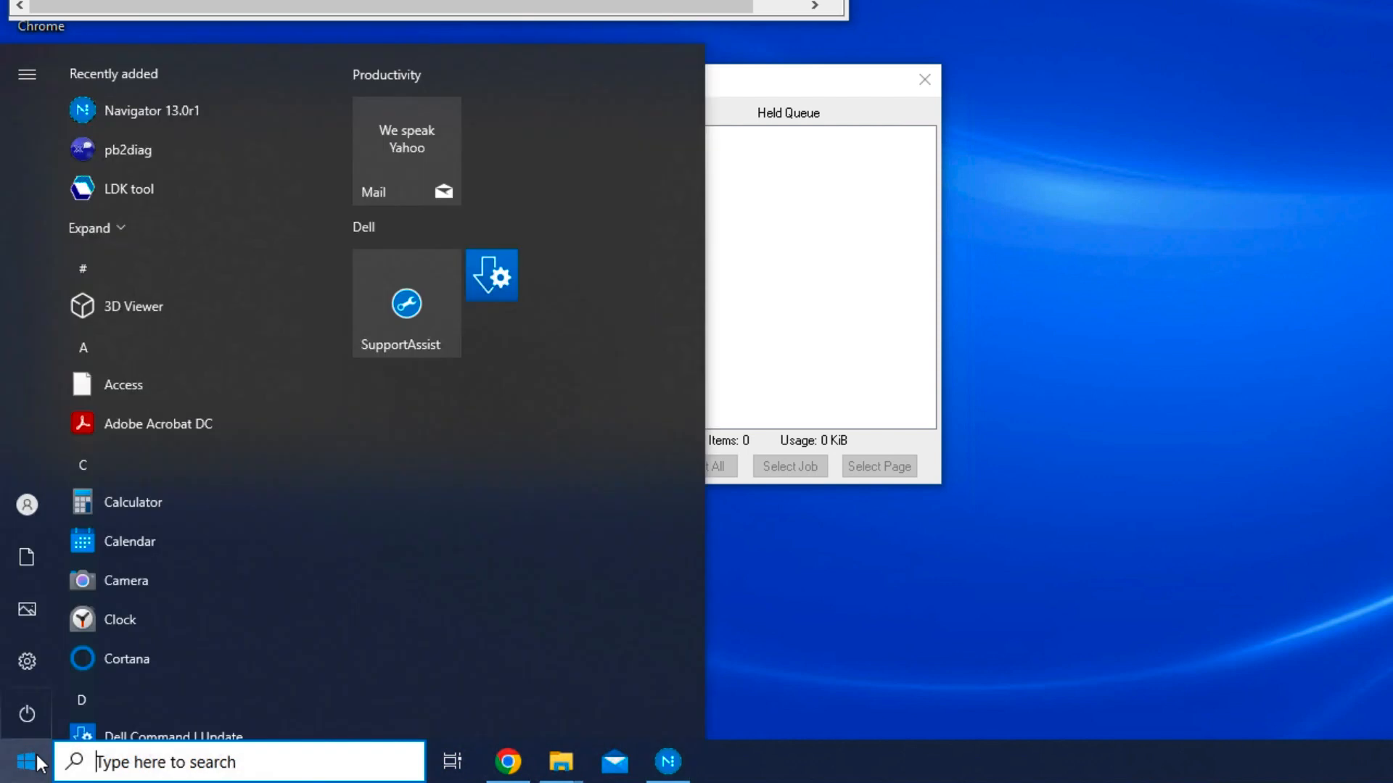
text(ldk tool)
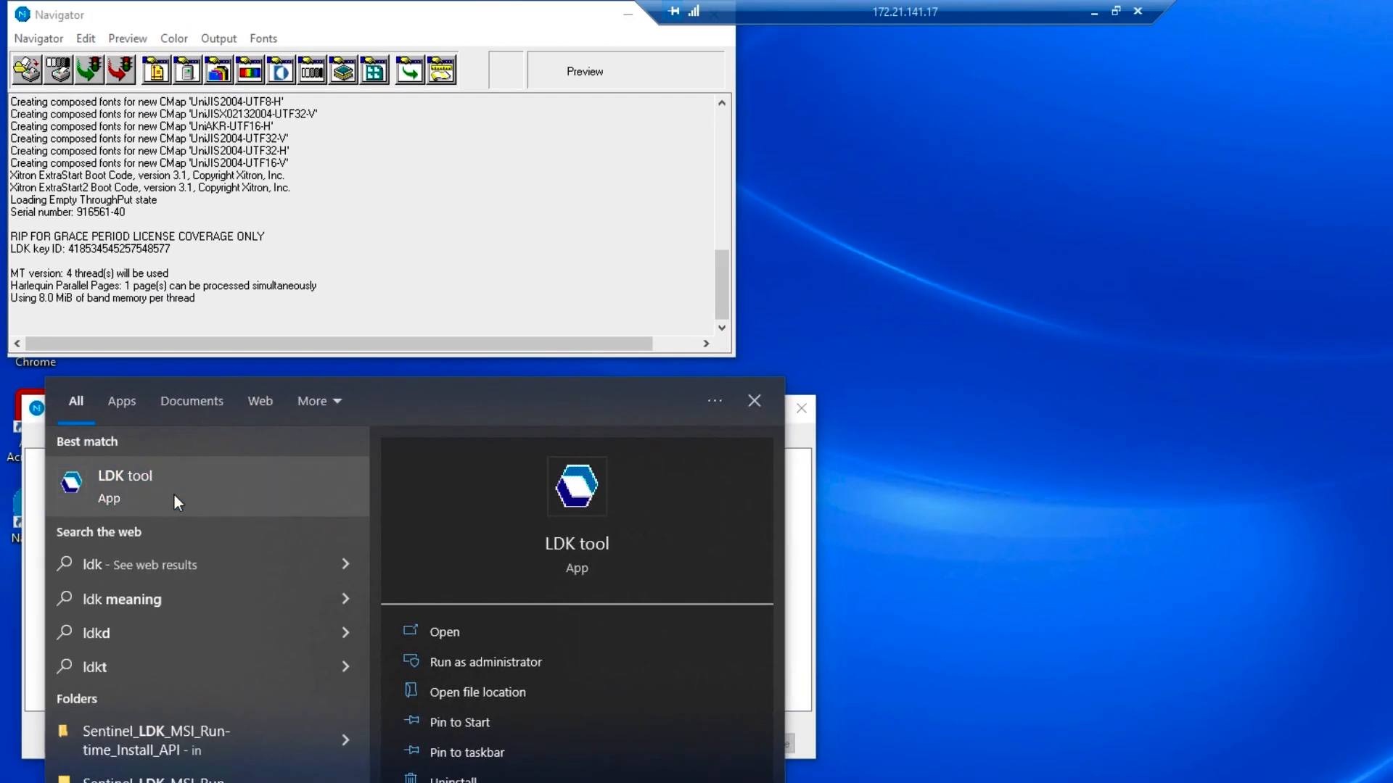
click(123, 482)
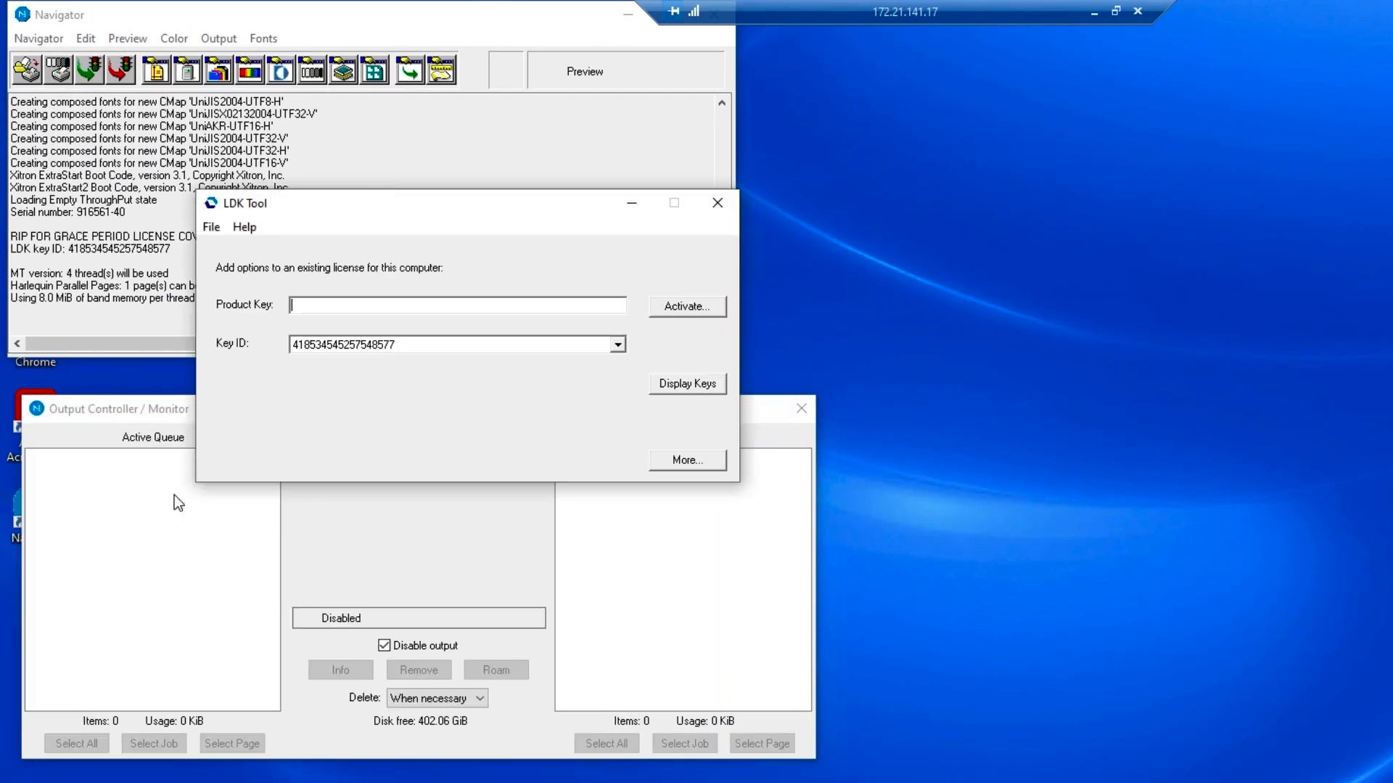
Display the license keys, confirm the timed 14-day RIP key, then close LDK Tool.
drag(249, 203, 938, 175)
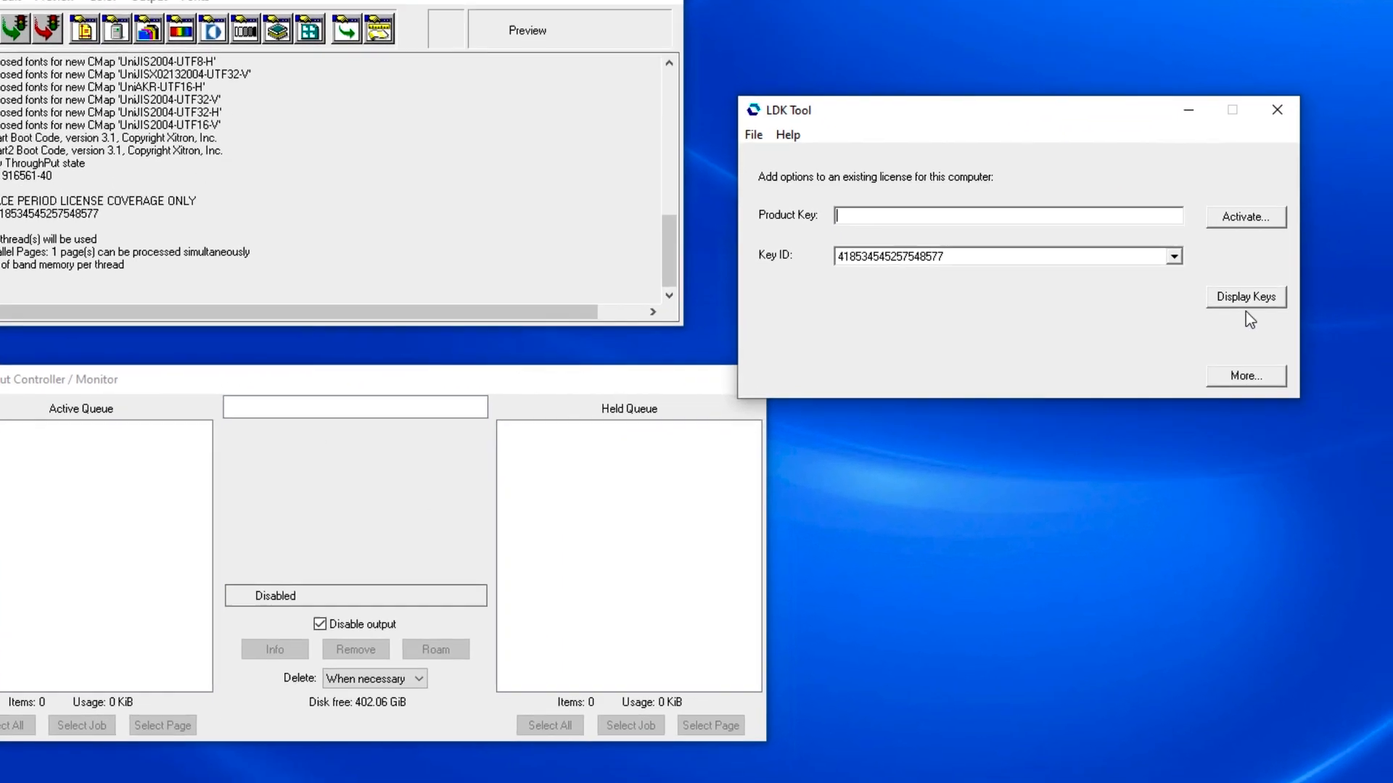
click(1245, 297)
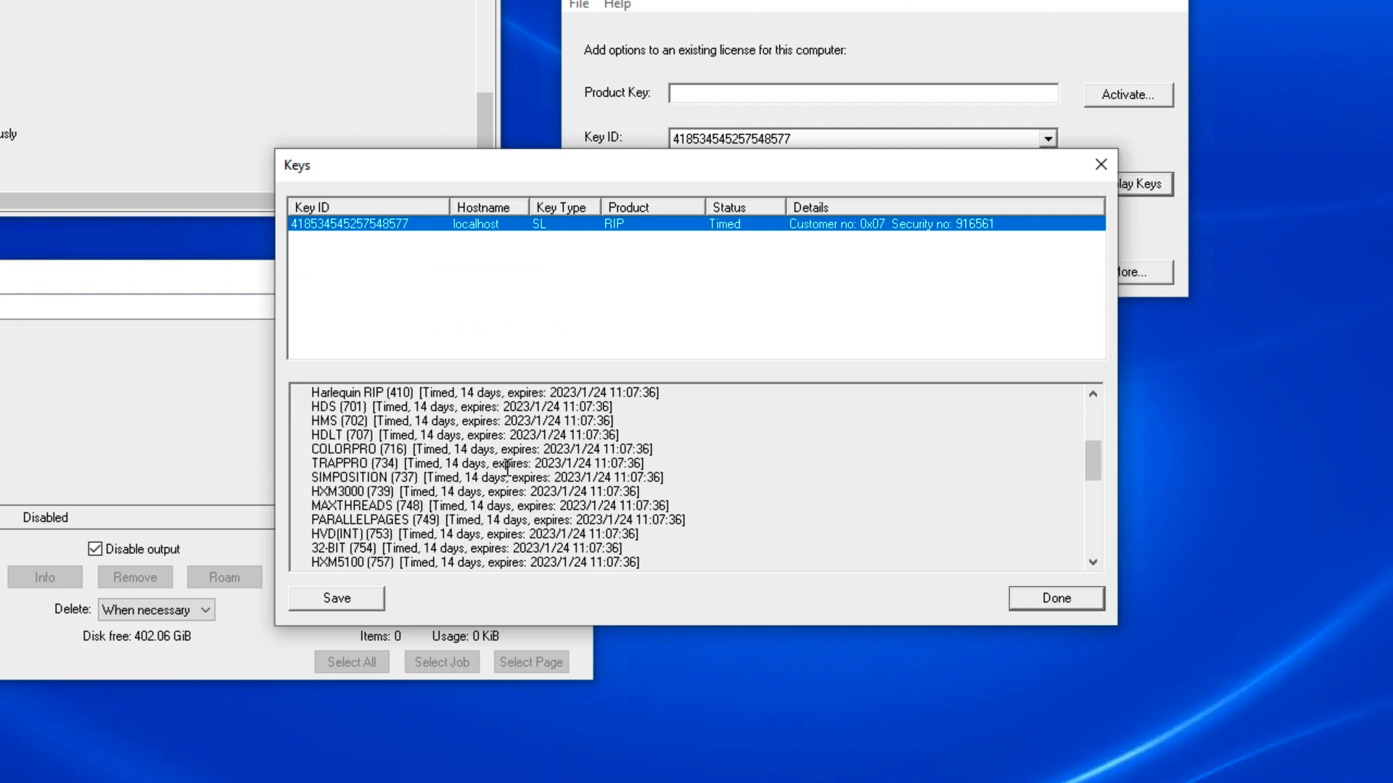
scroll(down, 3)
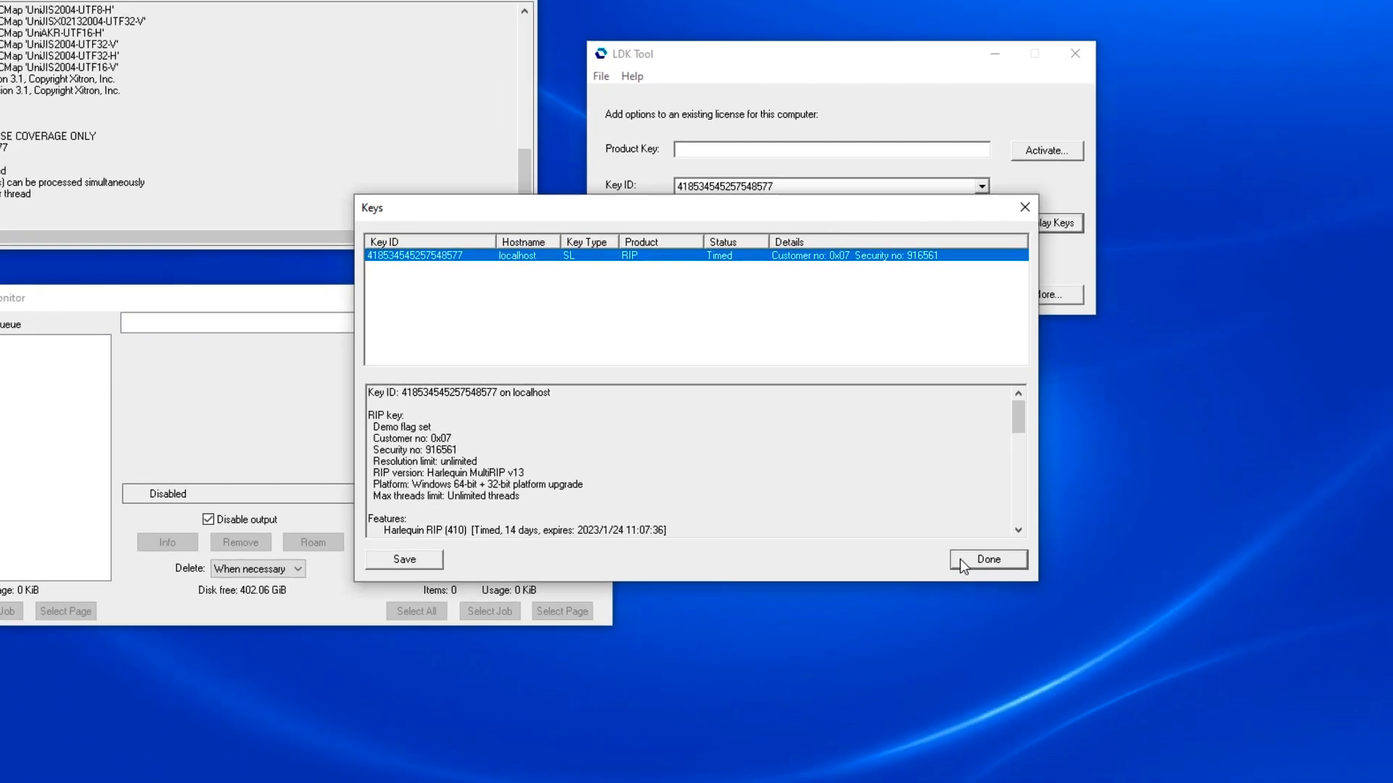
click(988, 559)
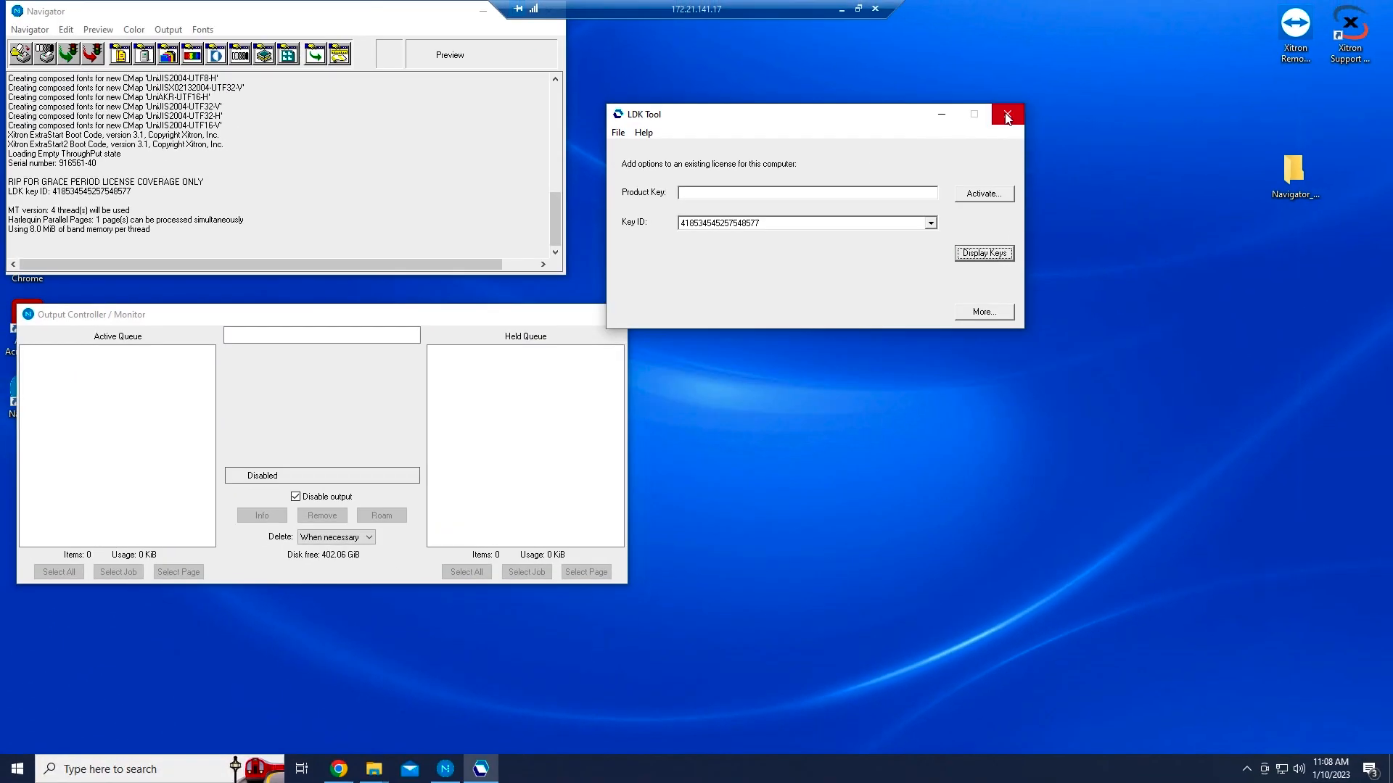
click(1007, 114)
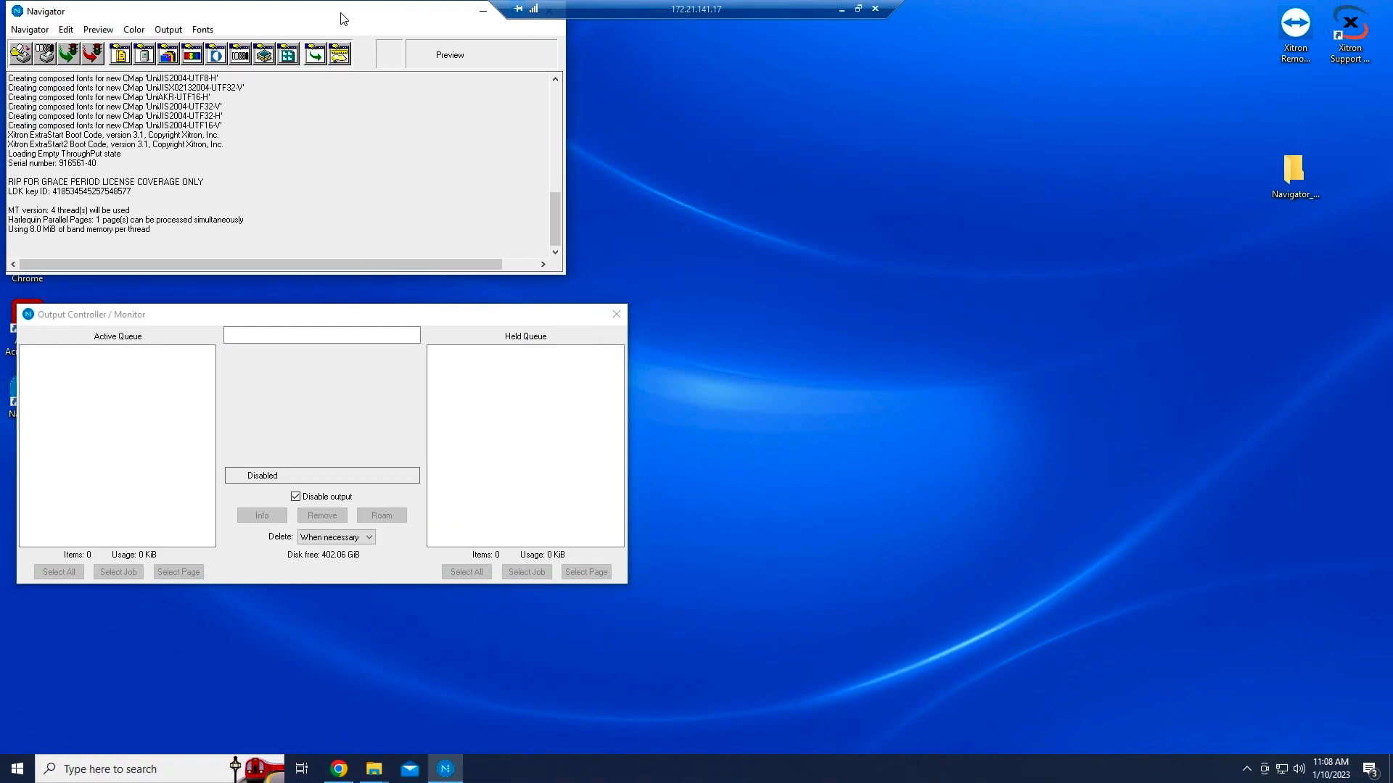